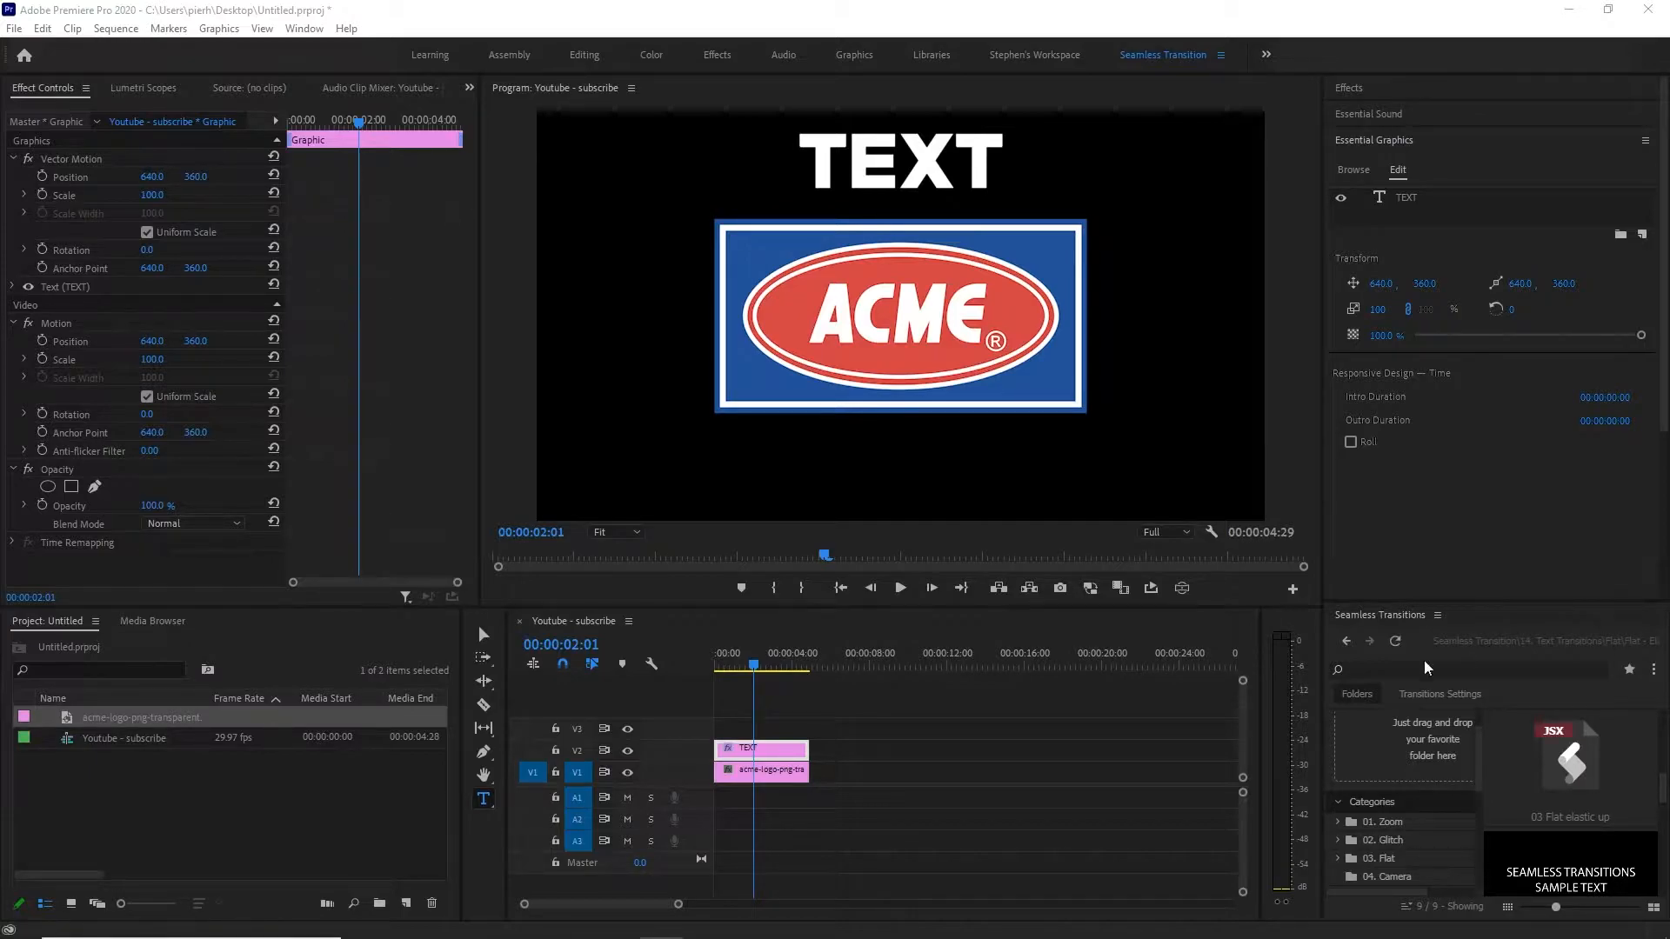
# - Nest the TEXT title and ACME logo clips into a single clip named Nested Sequence 02
pyautogui.click(760, 769)
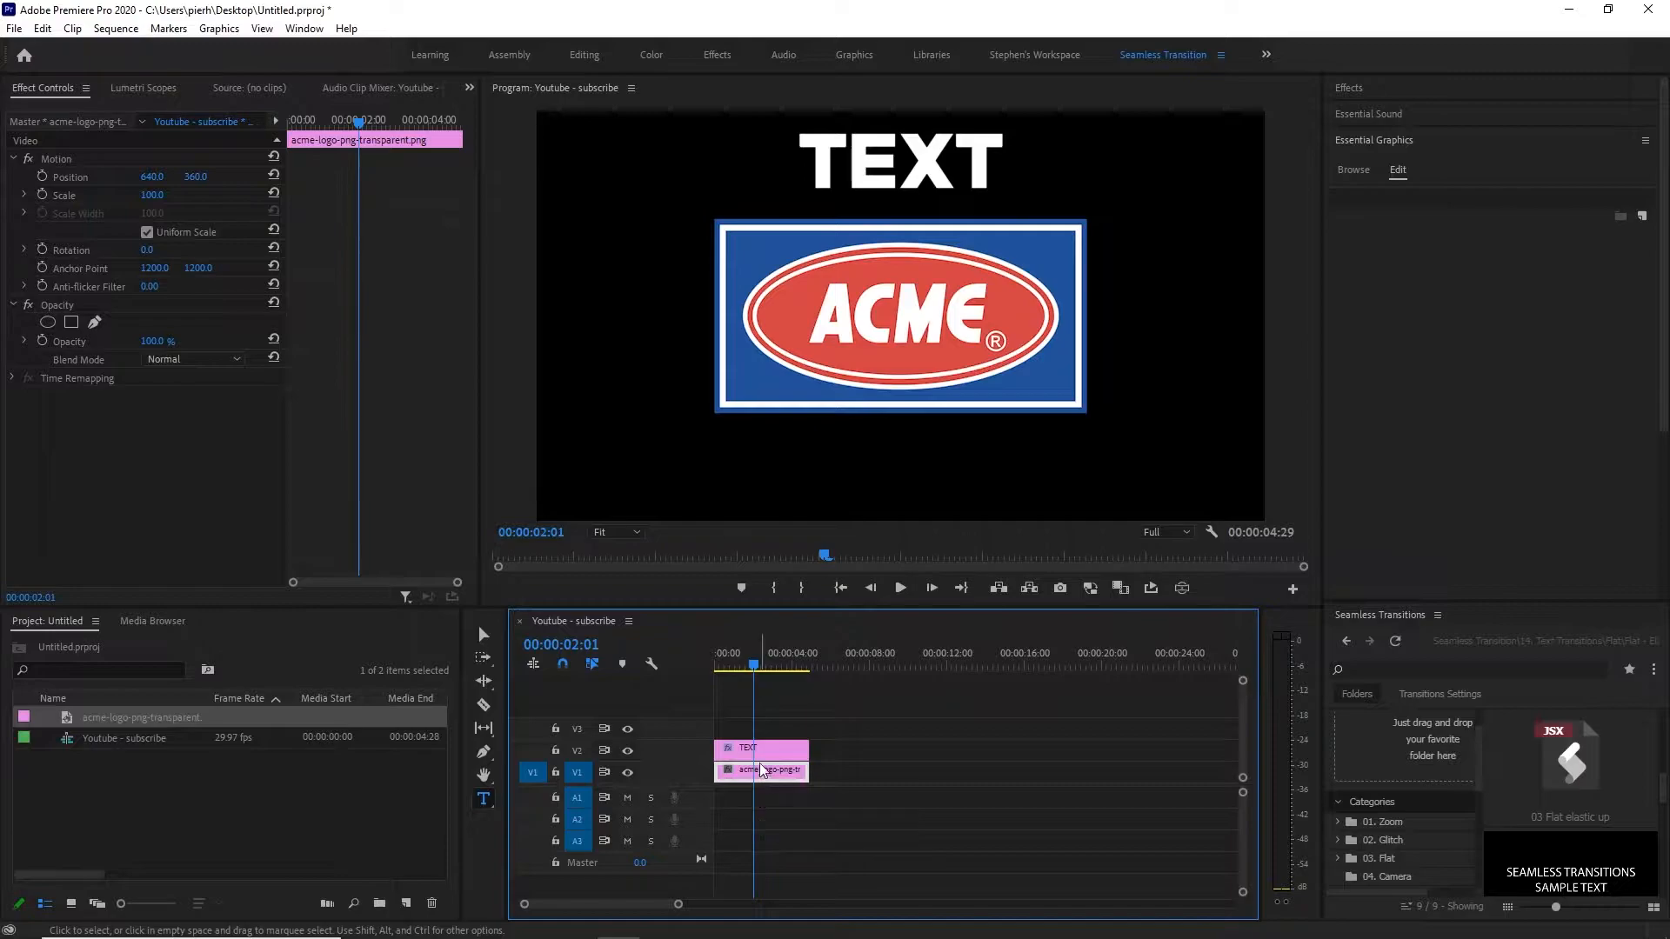
pyautogui.click(746, 748)
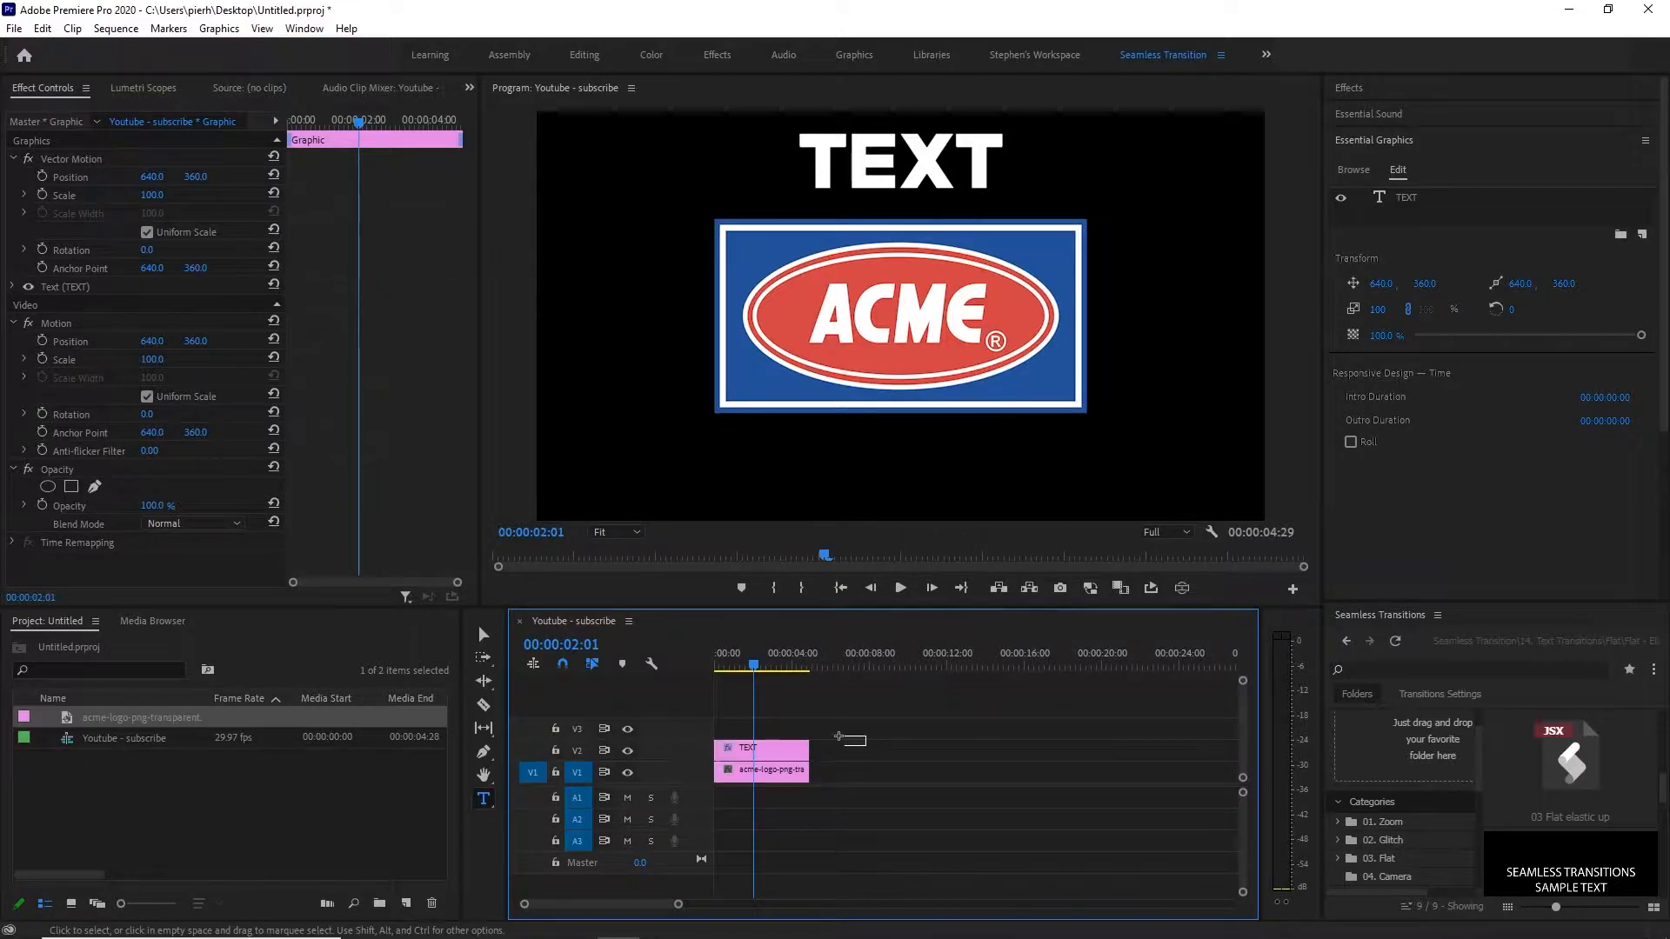
pyautogui.click(762, 771)
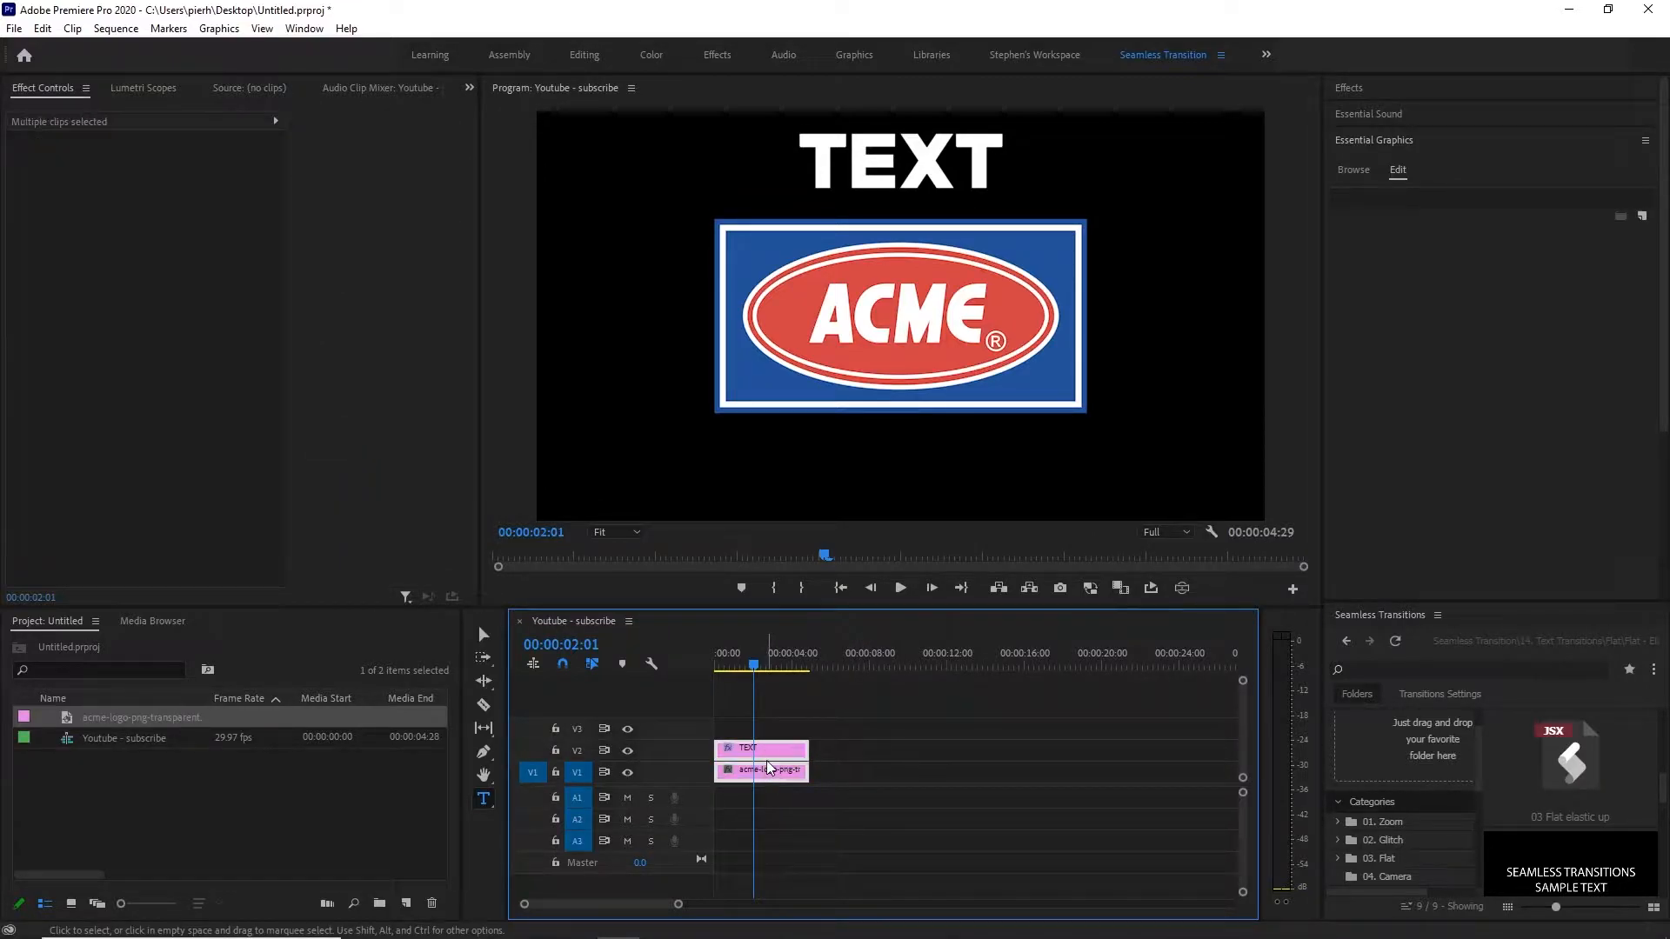
pyautogui.rightClick(762, 770)
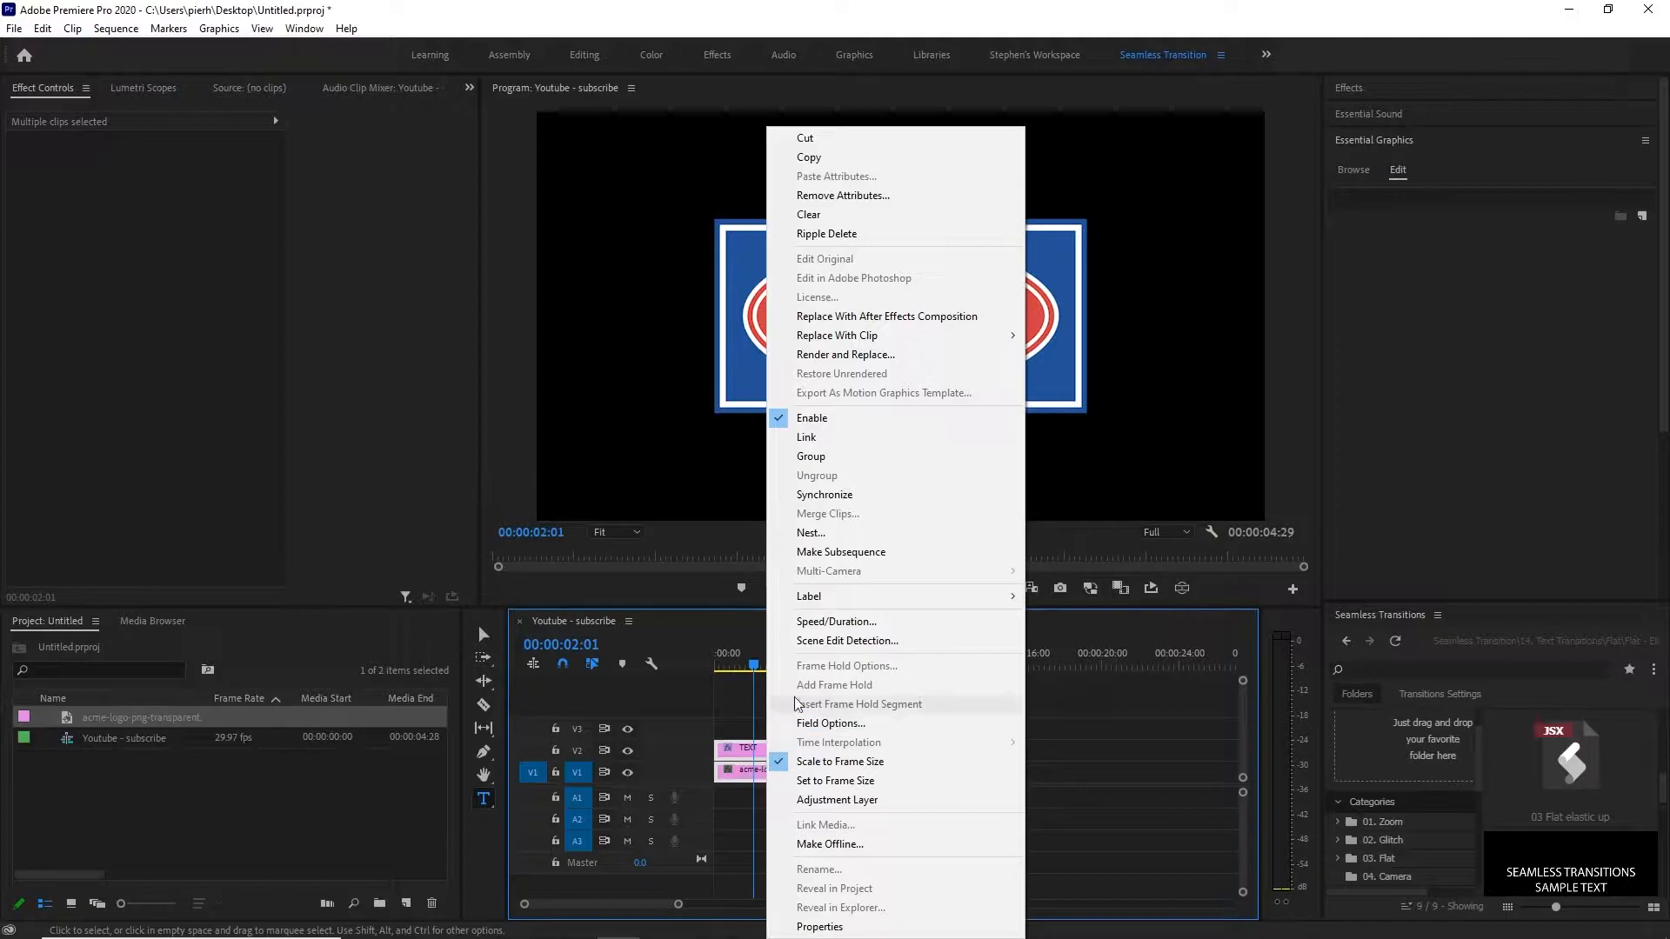
pyautogui.click(811, 532)
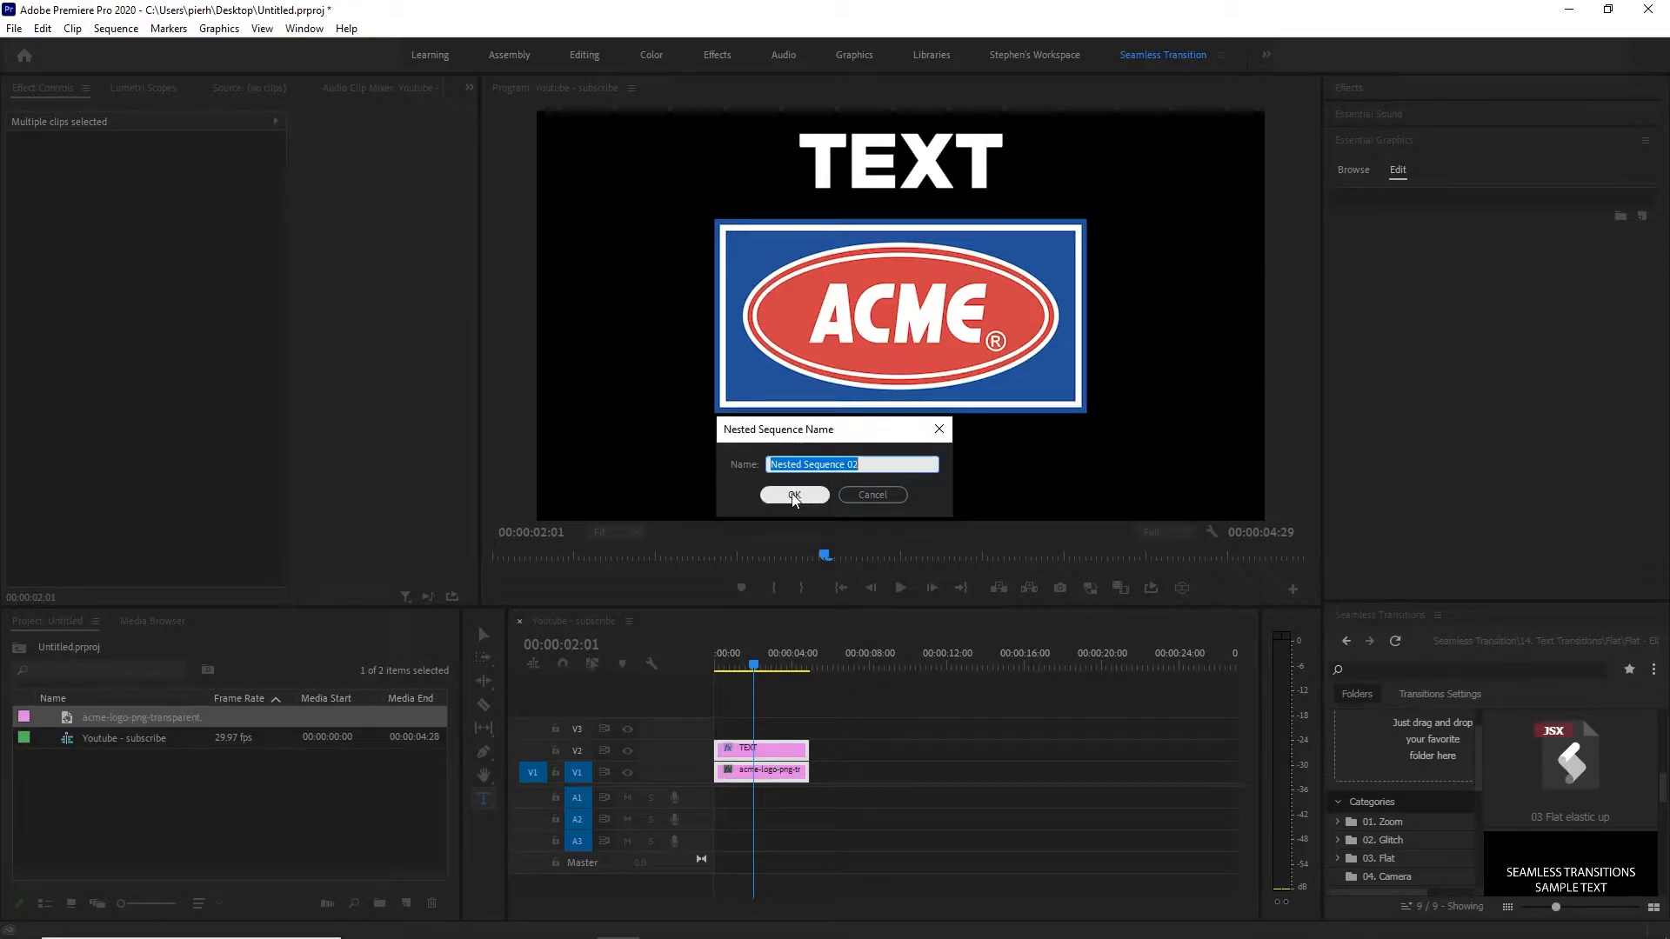
pyautogui.click(793, 496)
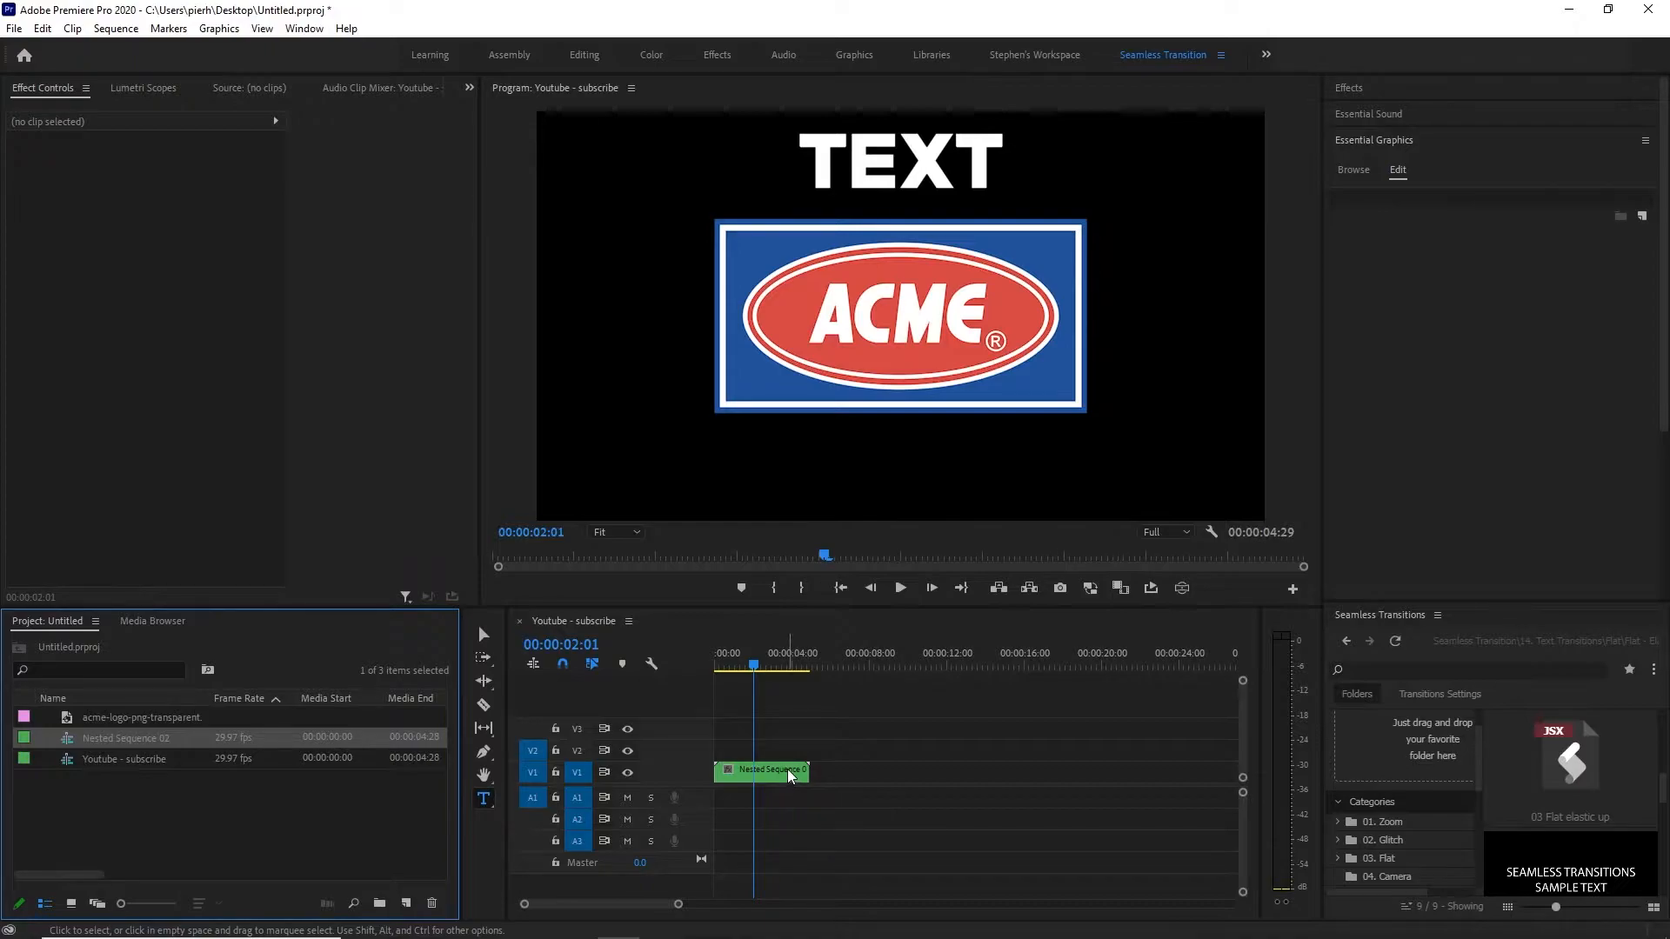
pyautogui.moveTo(767, 783)
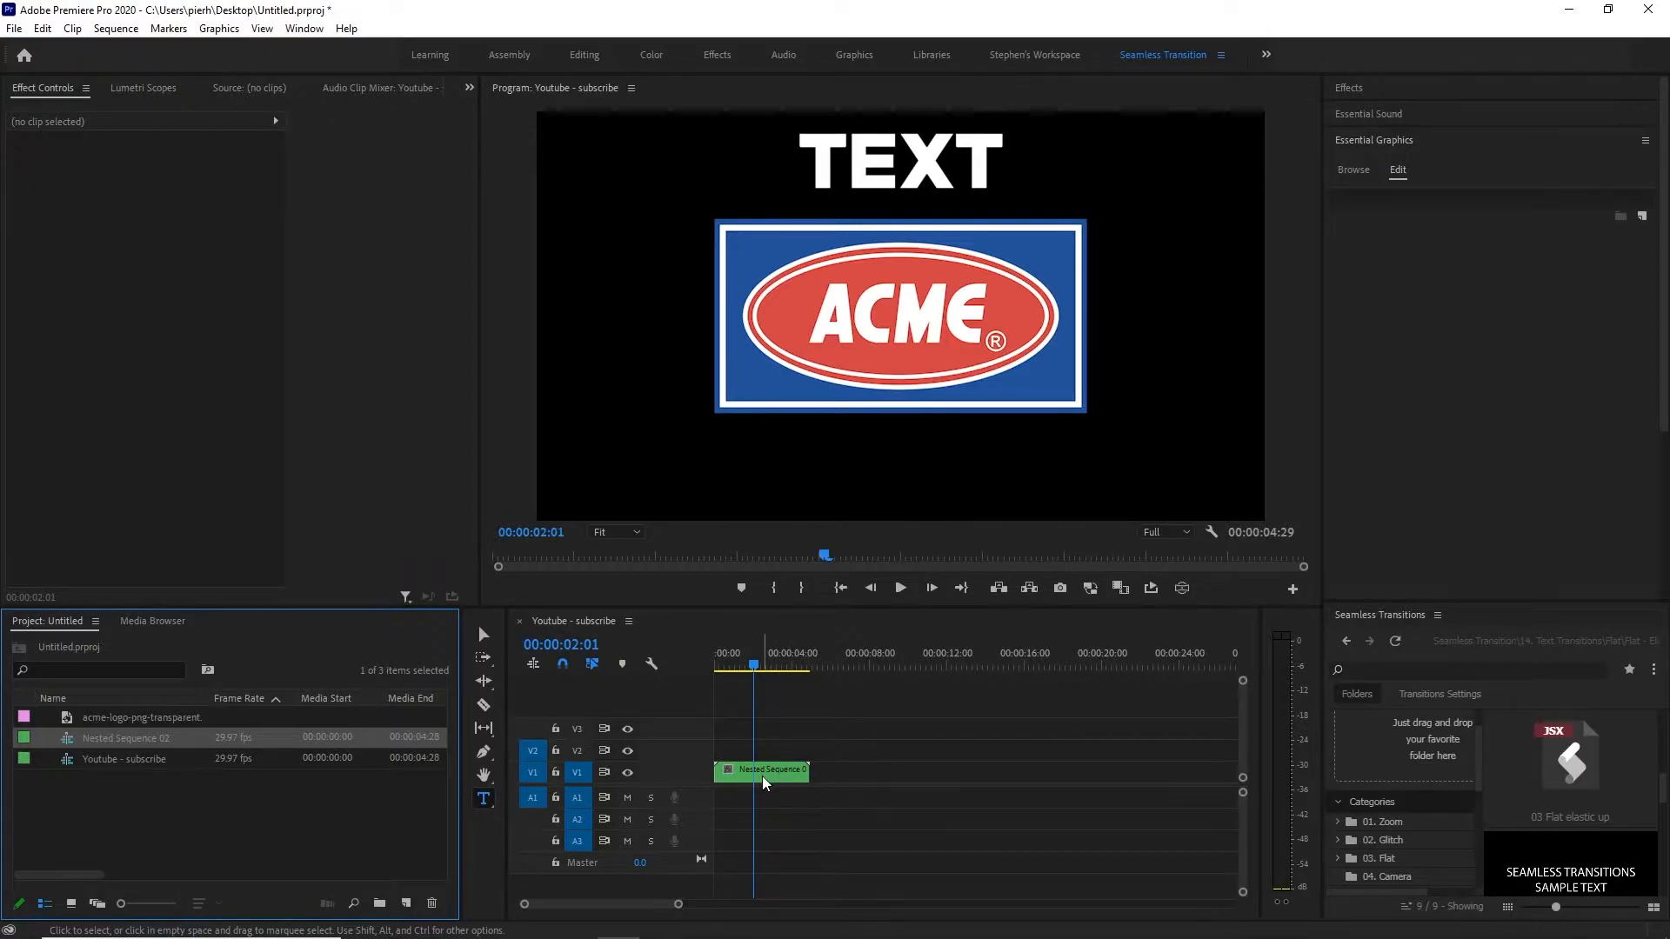
pyautogui.moveTo(762, 770)
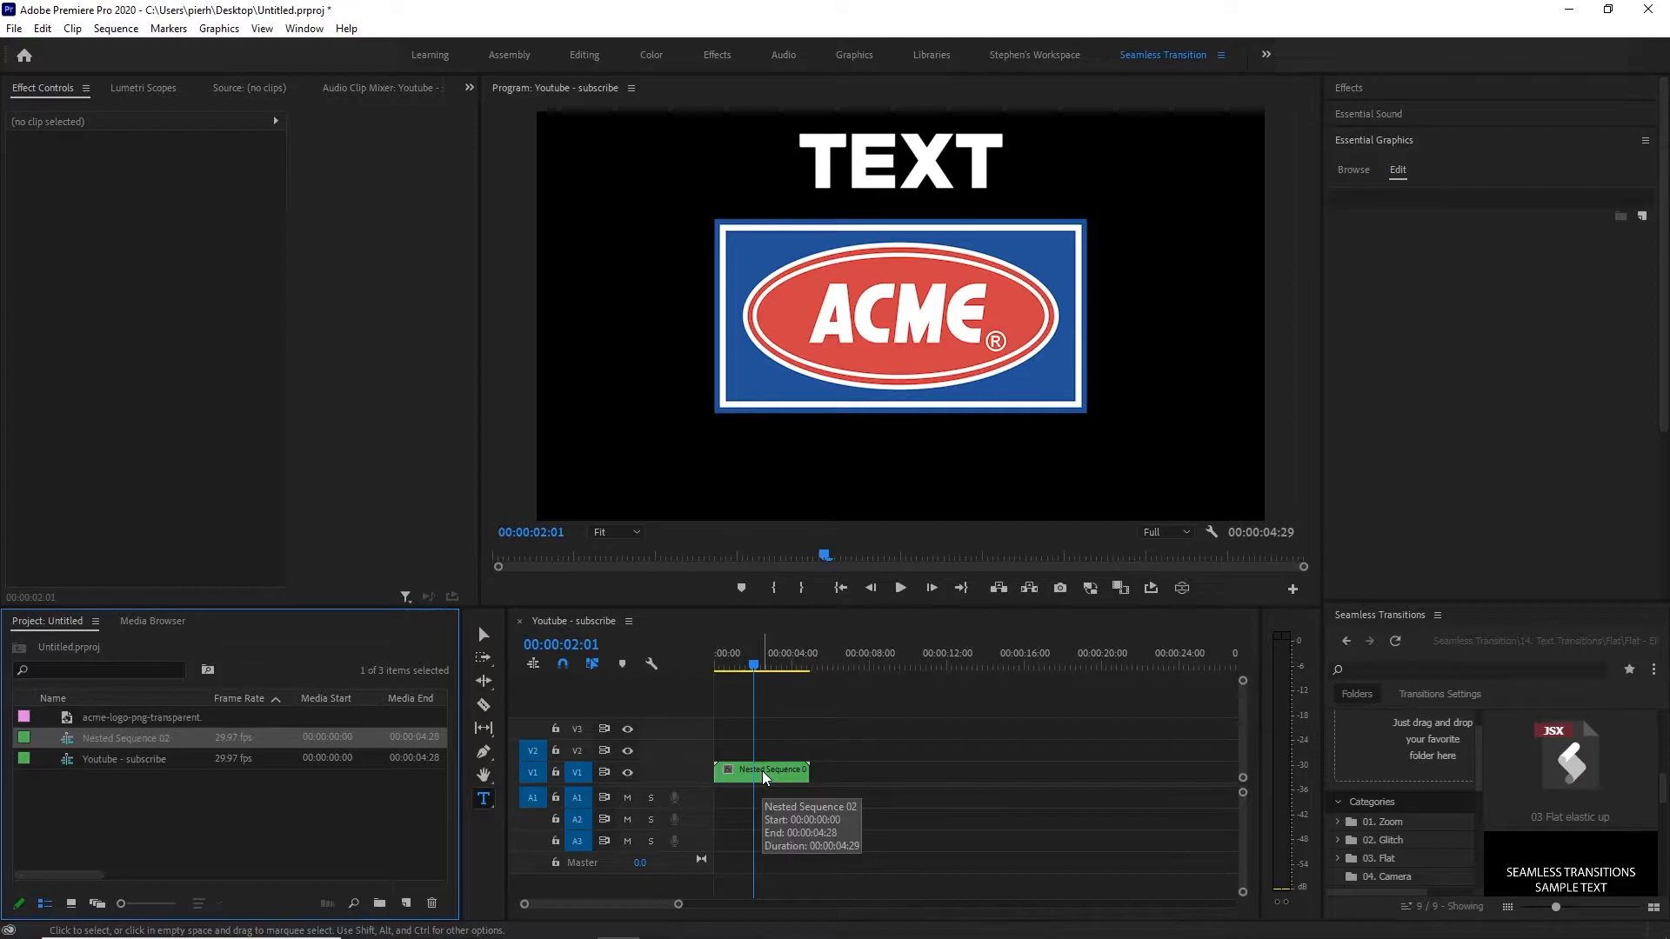
pyautogui.doubleClick(762, 771)
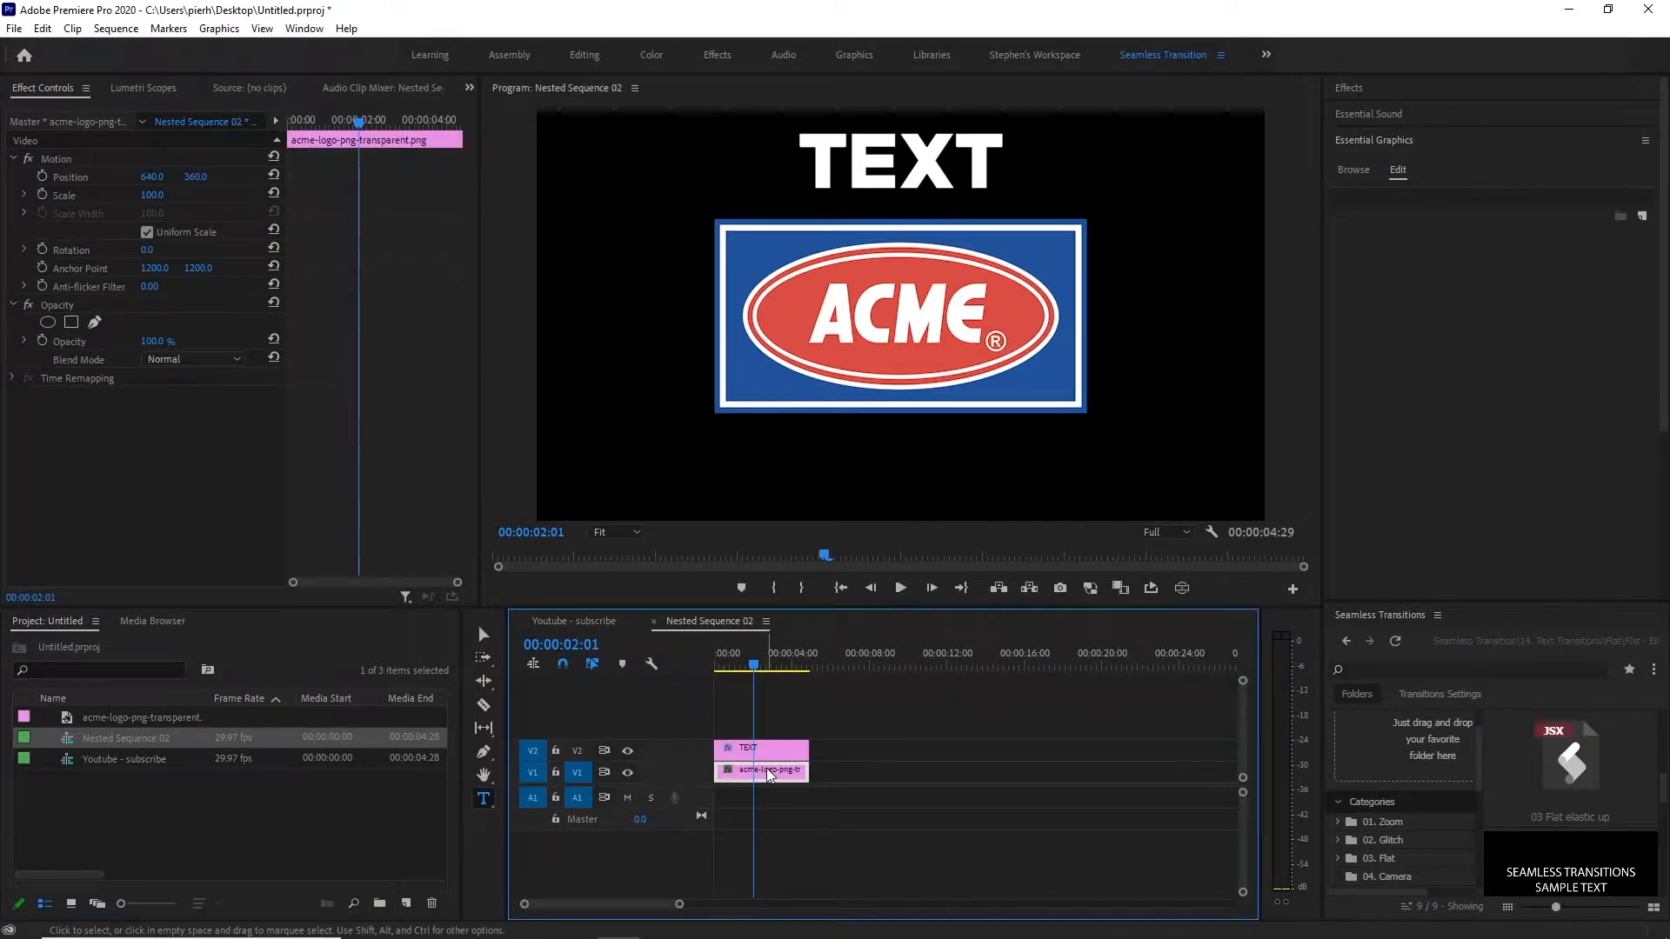
pyautogui.click(747, 746)
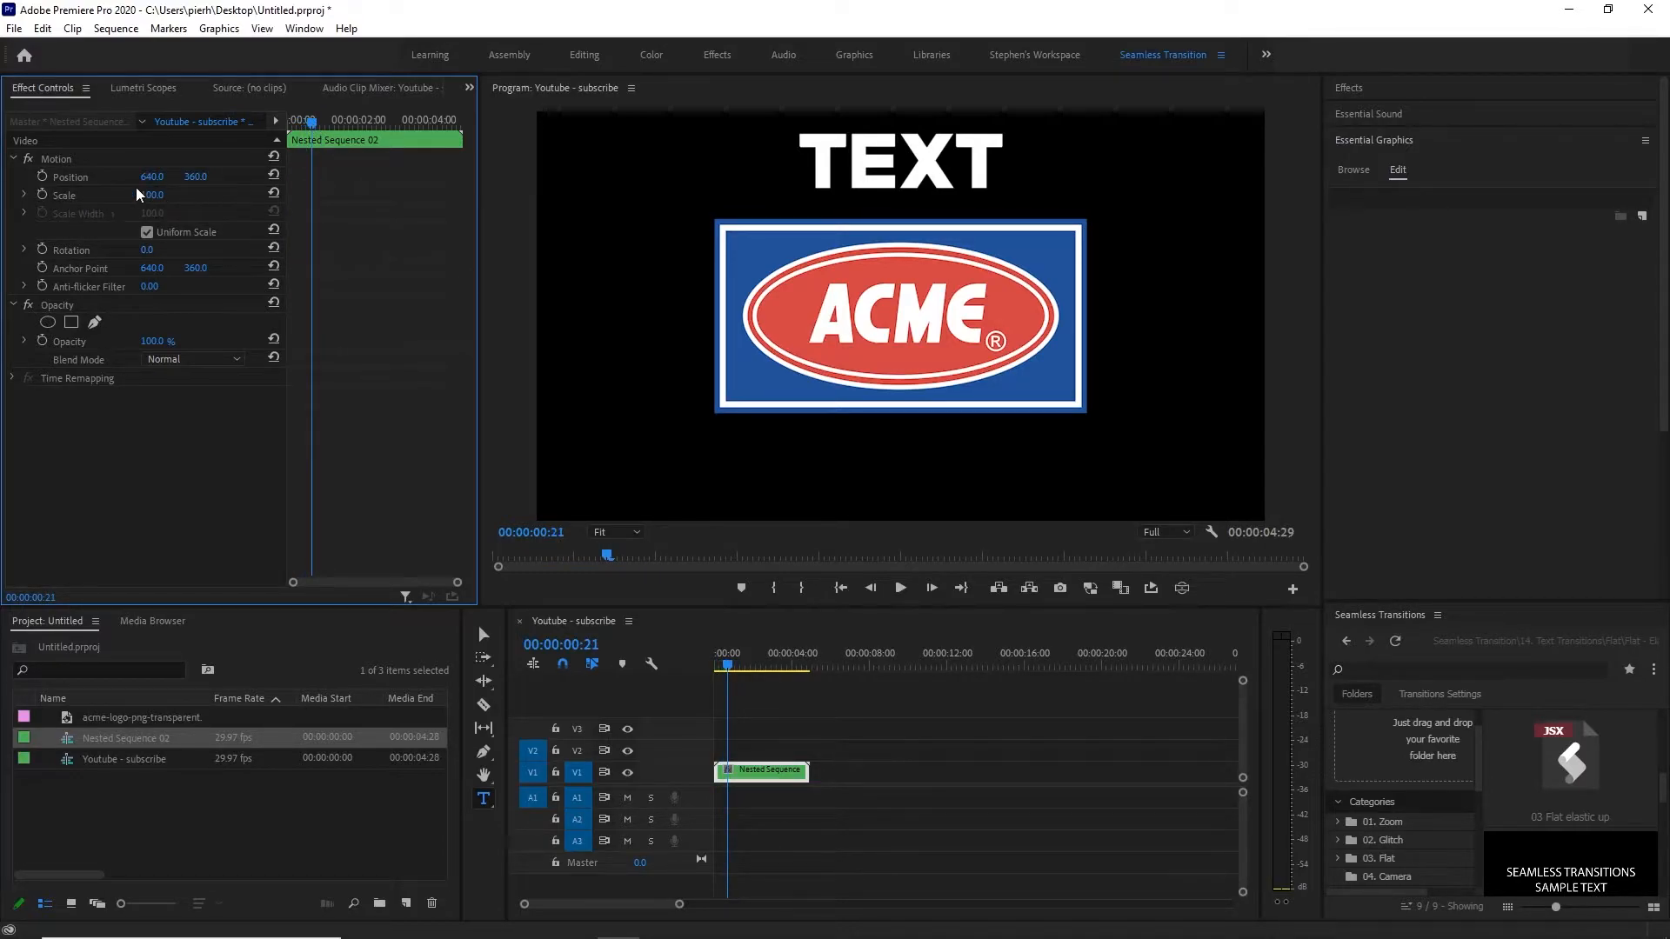
# - Keyframe Scale from 0 at the start to 100 around 1:15 and preview the grow-in
pyautogui.click(64, 195)
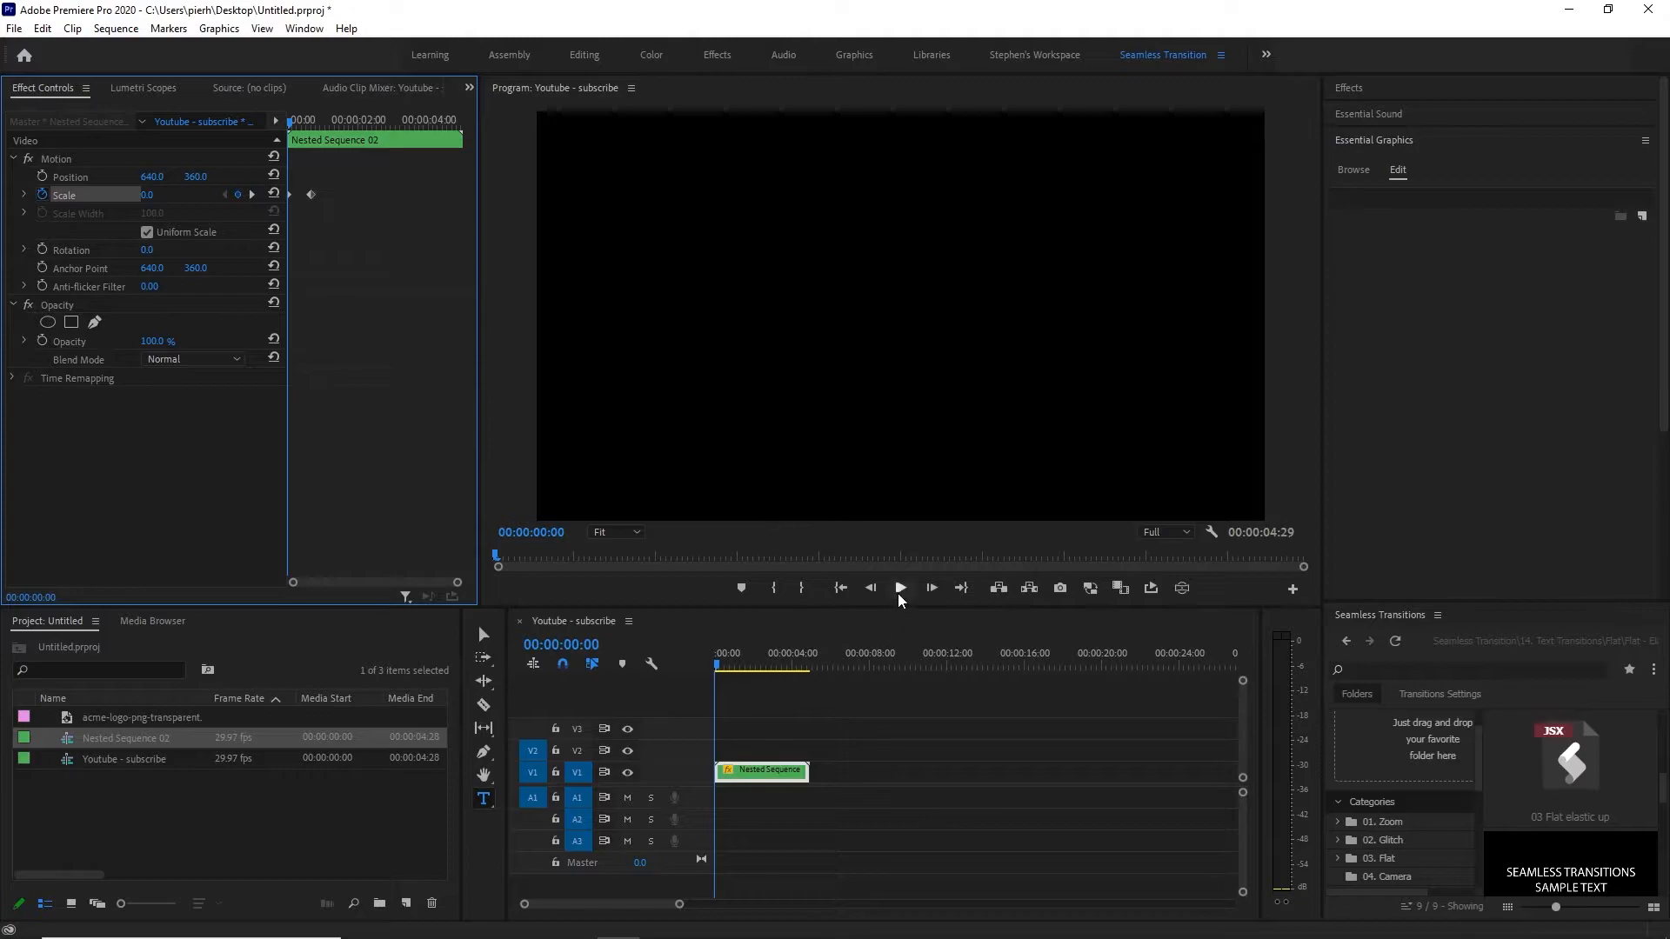
pyautogui.click(900, 587)
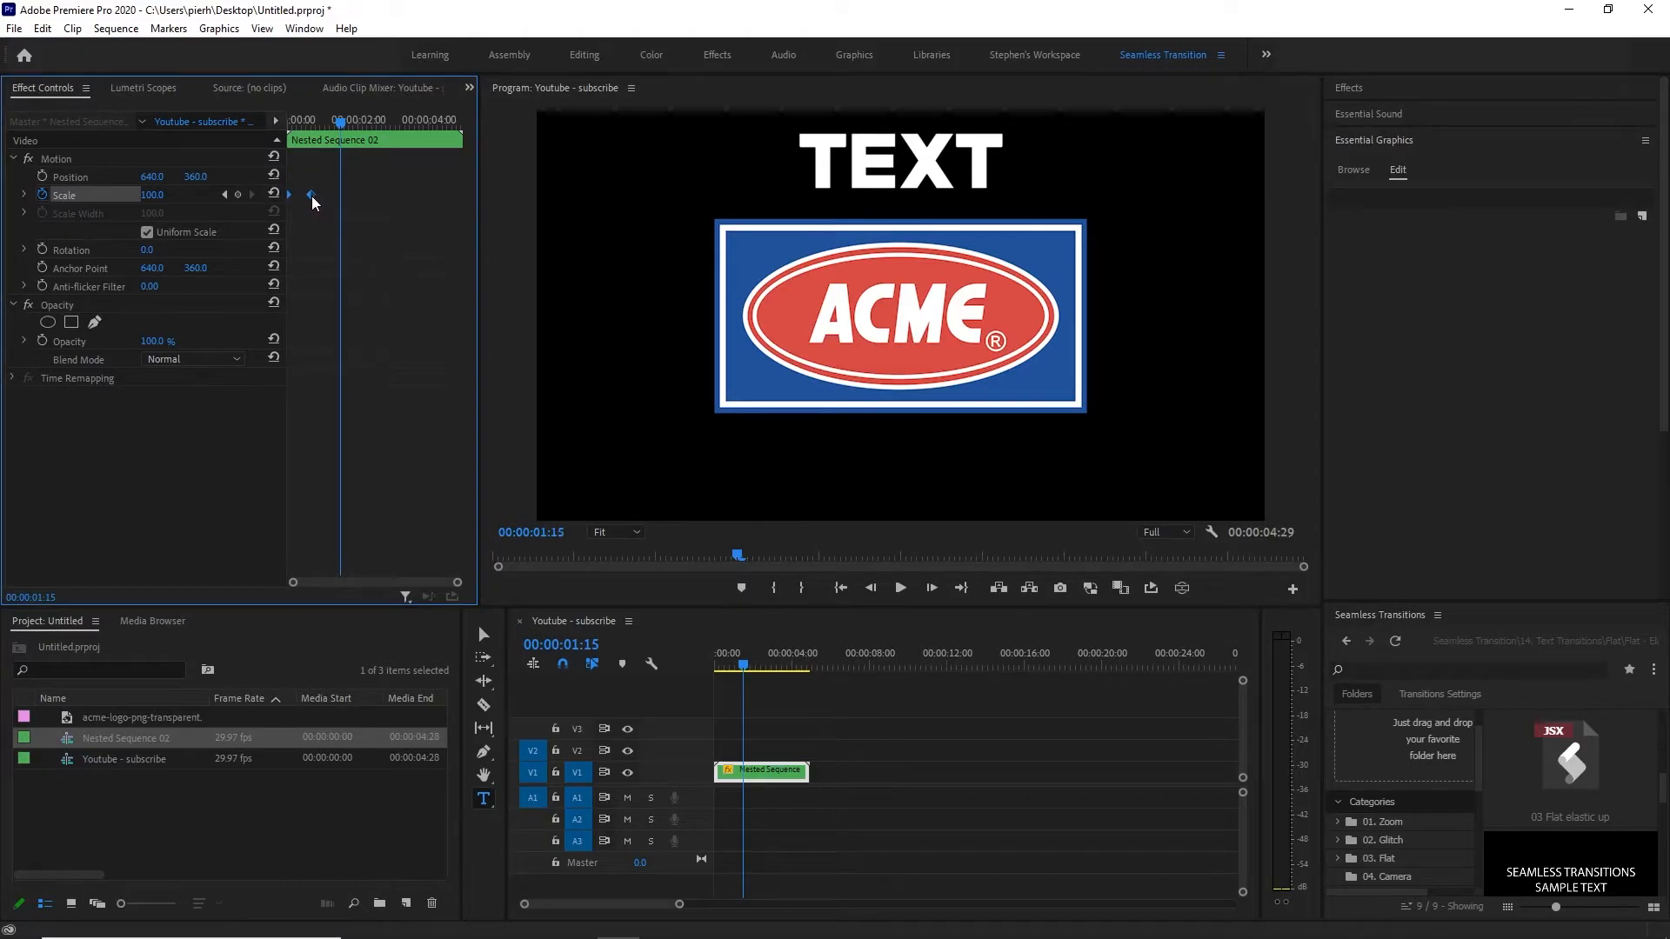
# - Apply Ease Out to the Scale keyframes and play back the smoothed scale-in
pyautogui.rightClick(311, 200)
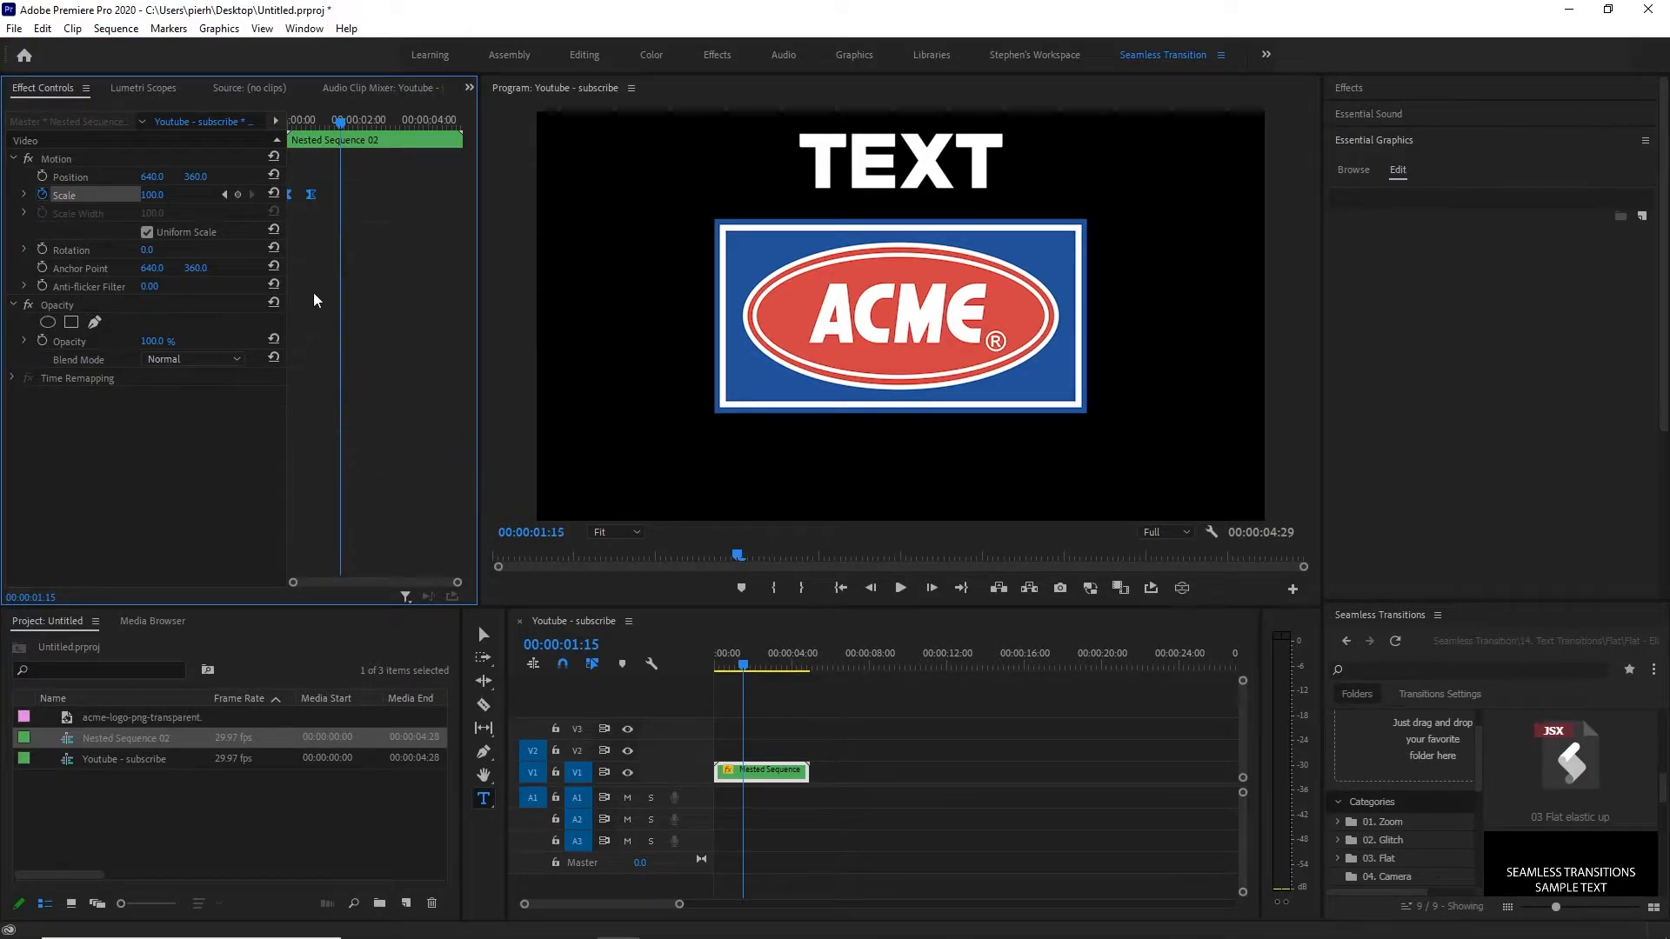
pyautogui.rightClick(310, 193)
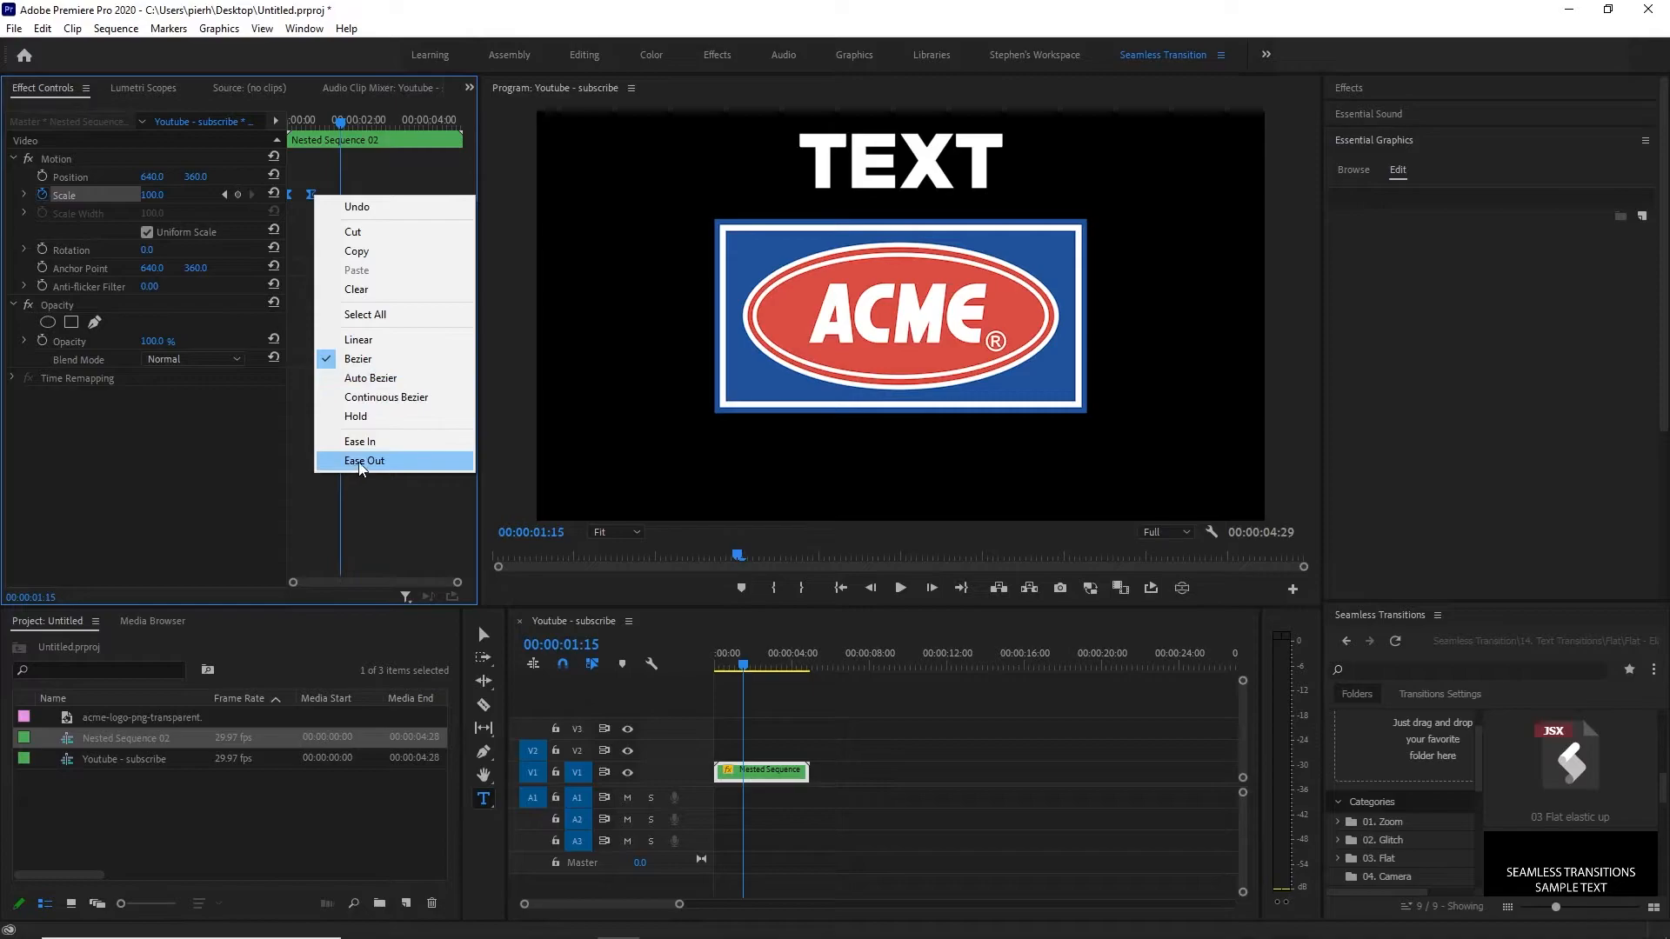
pyautogui.click(362, 459)
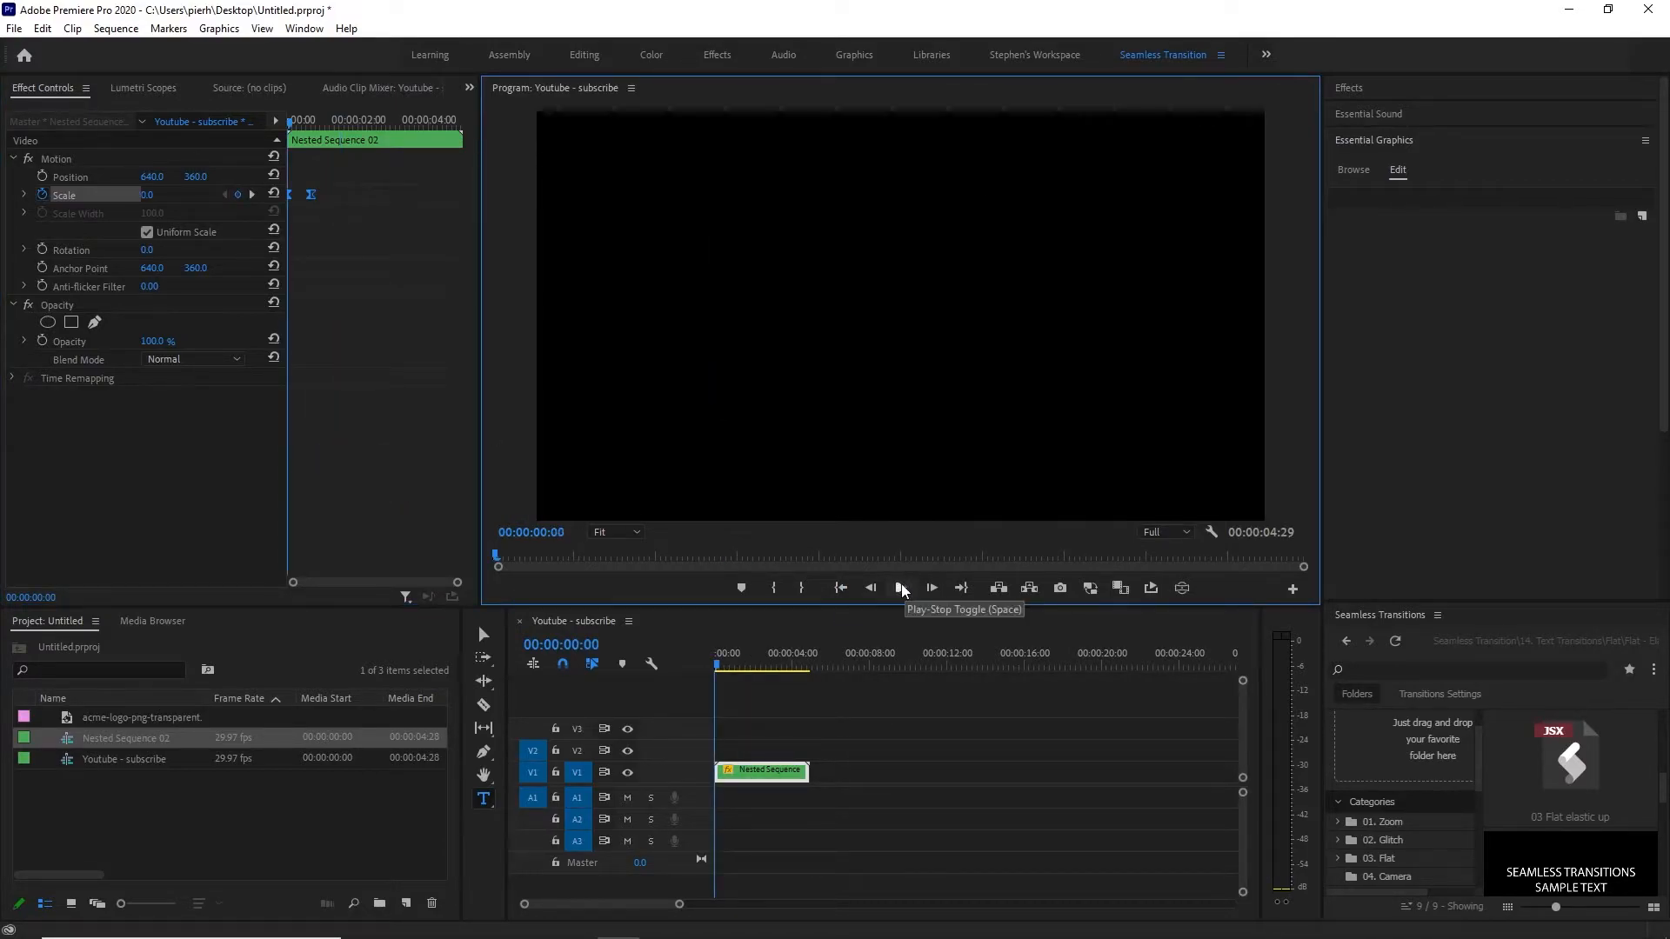
pyautogui.click(902, 586)
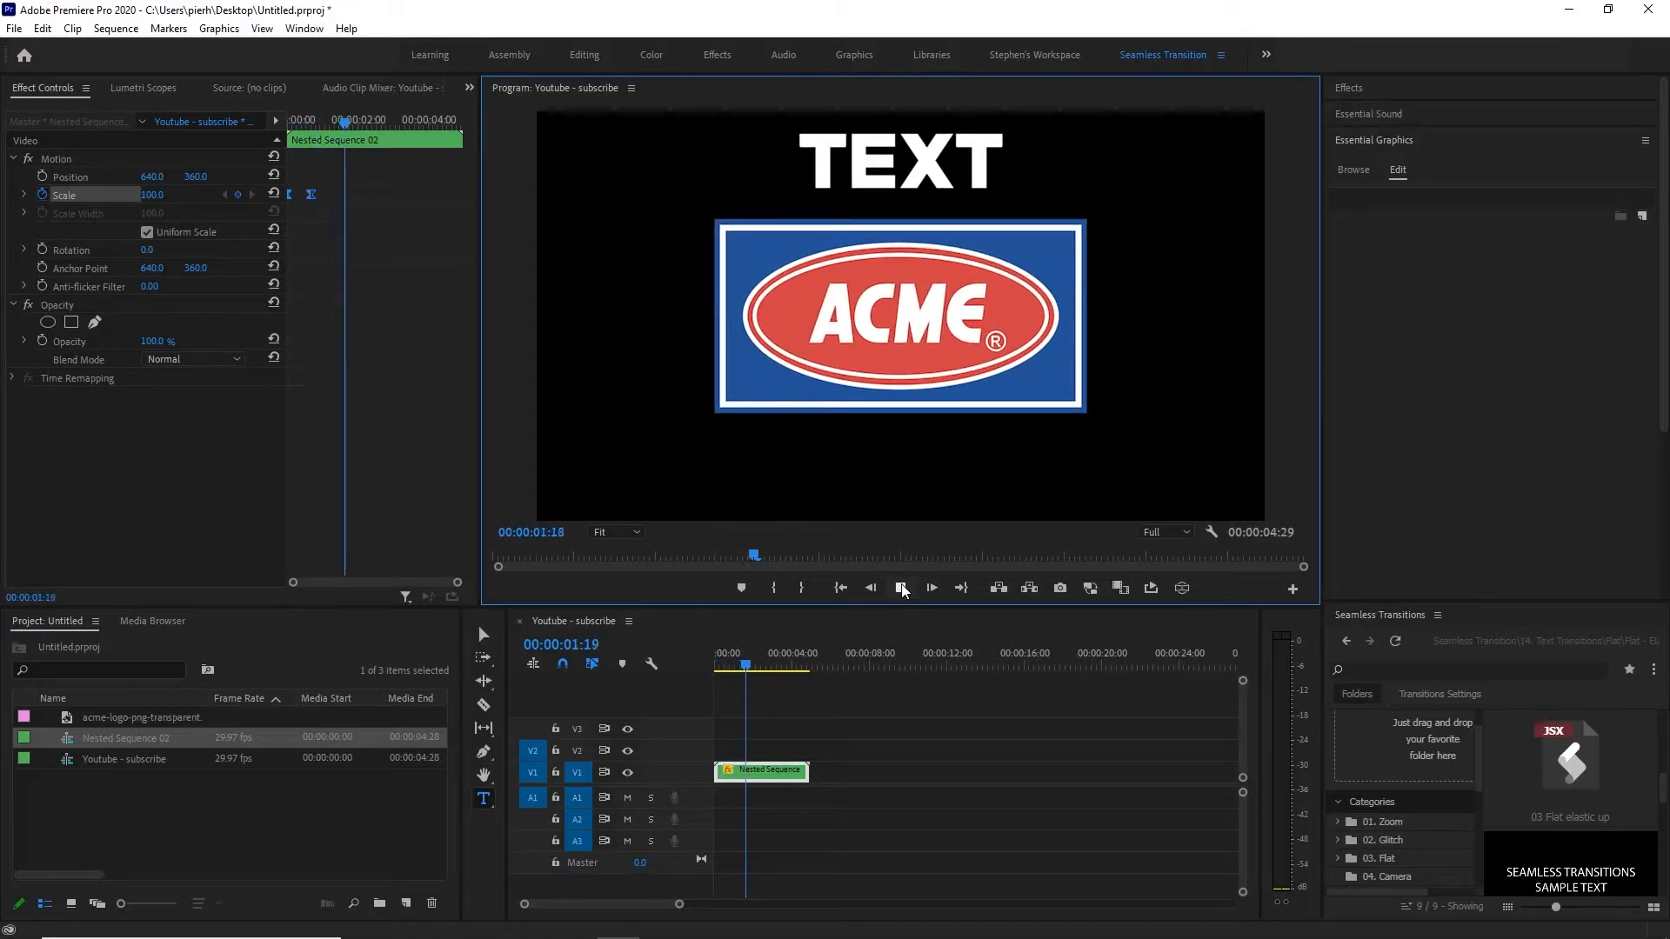
pyautogui.click(899, 586)
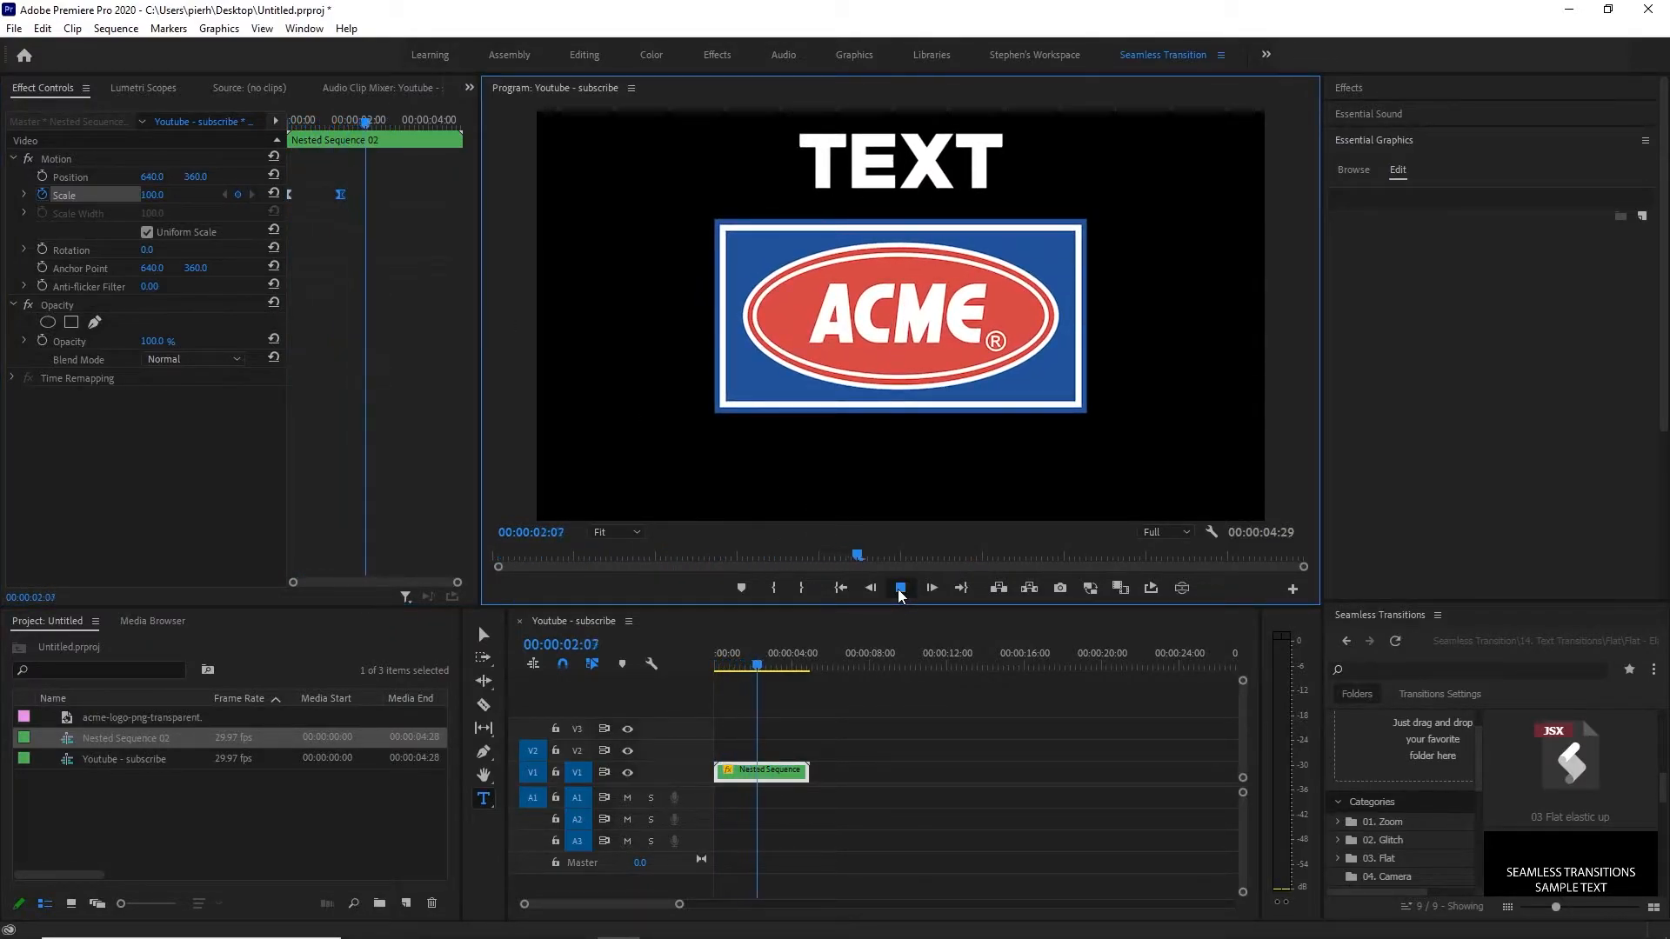
pyautogui.click(900, 586)
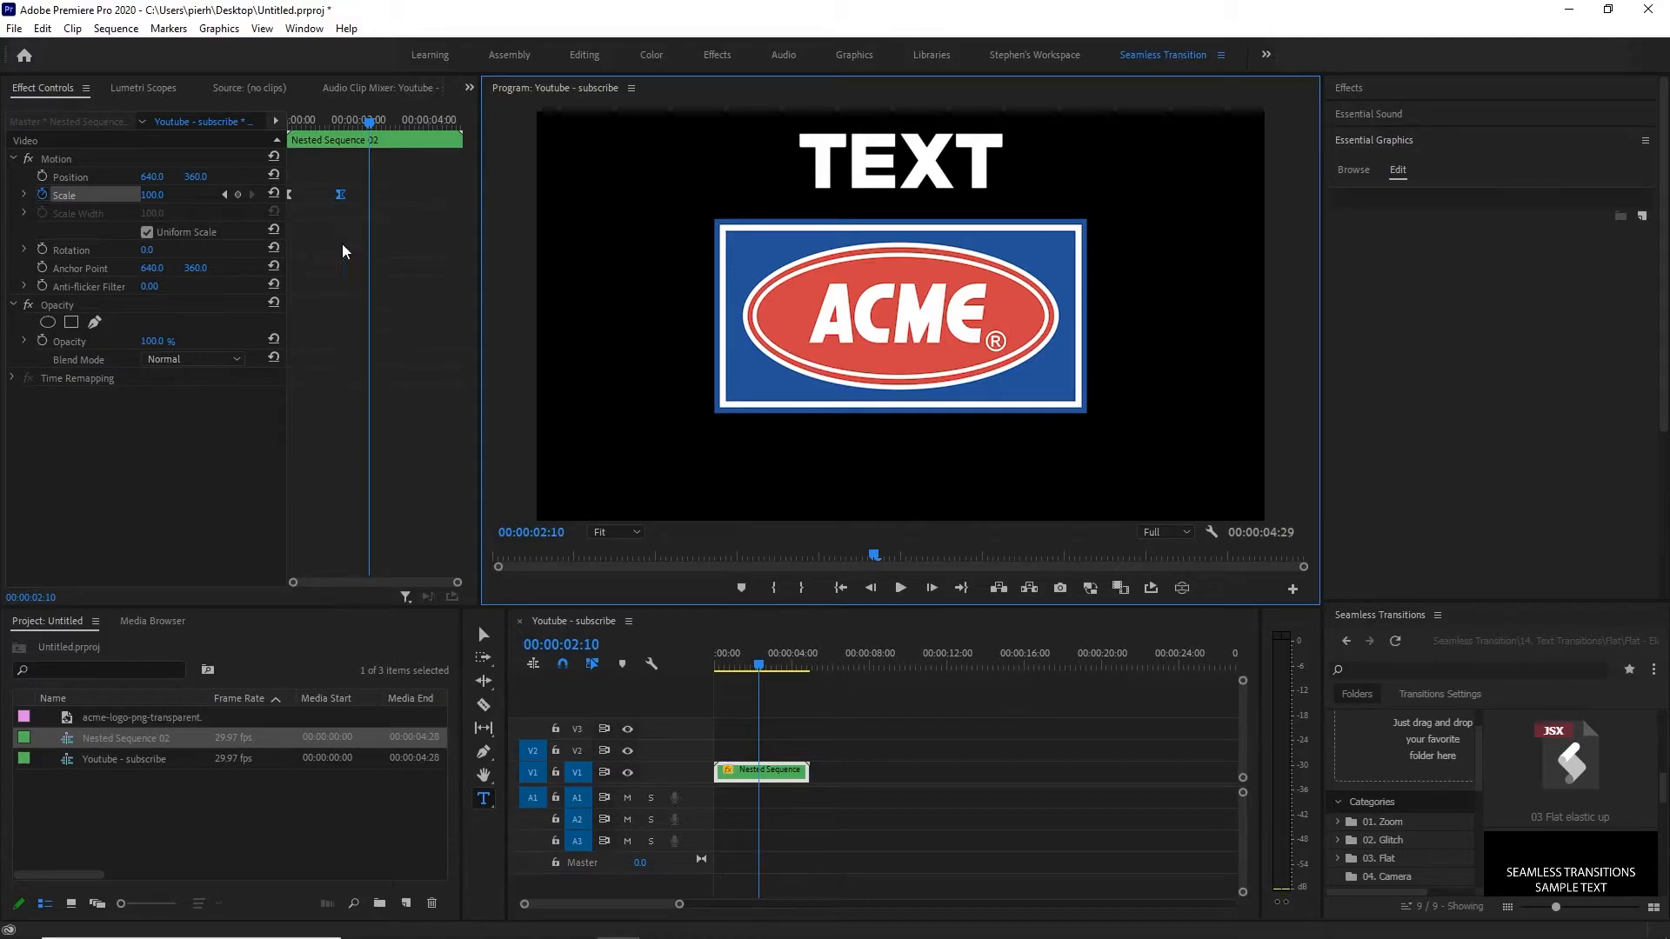
pyautogui.moveTo(416, 200)
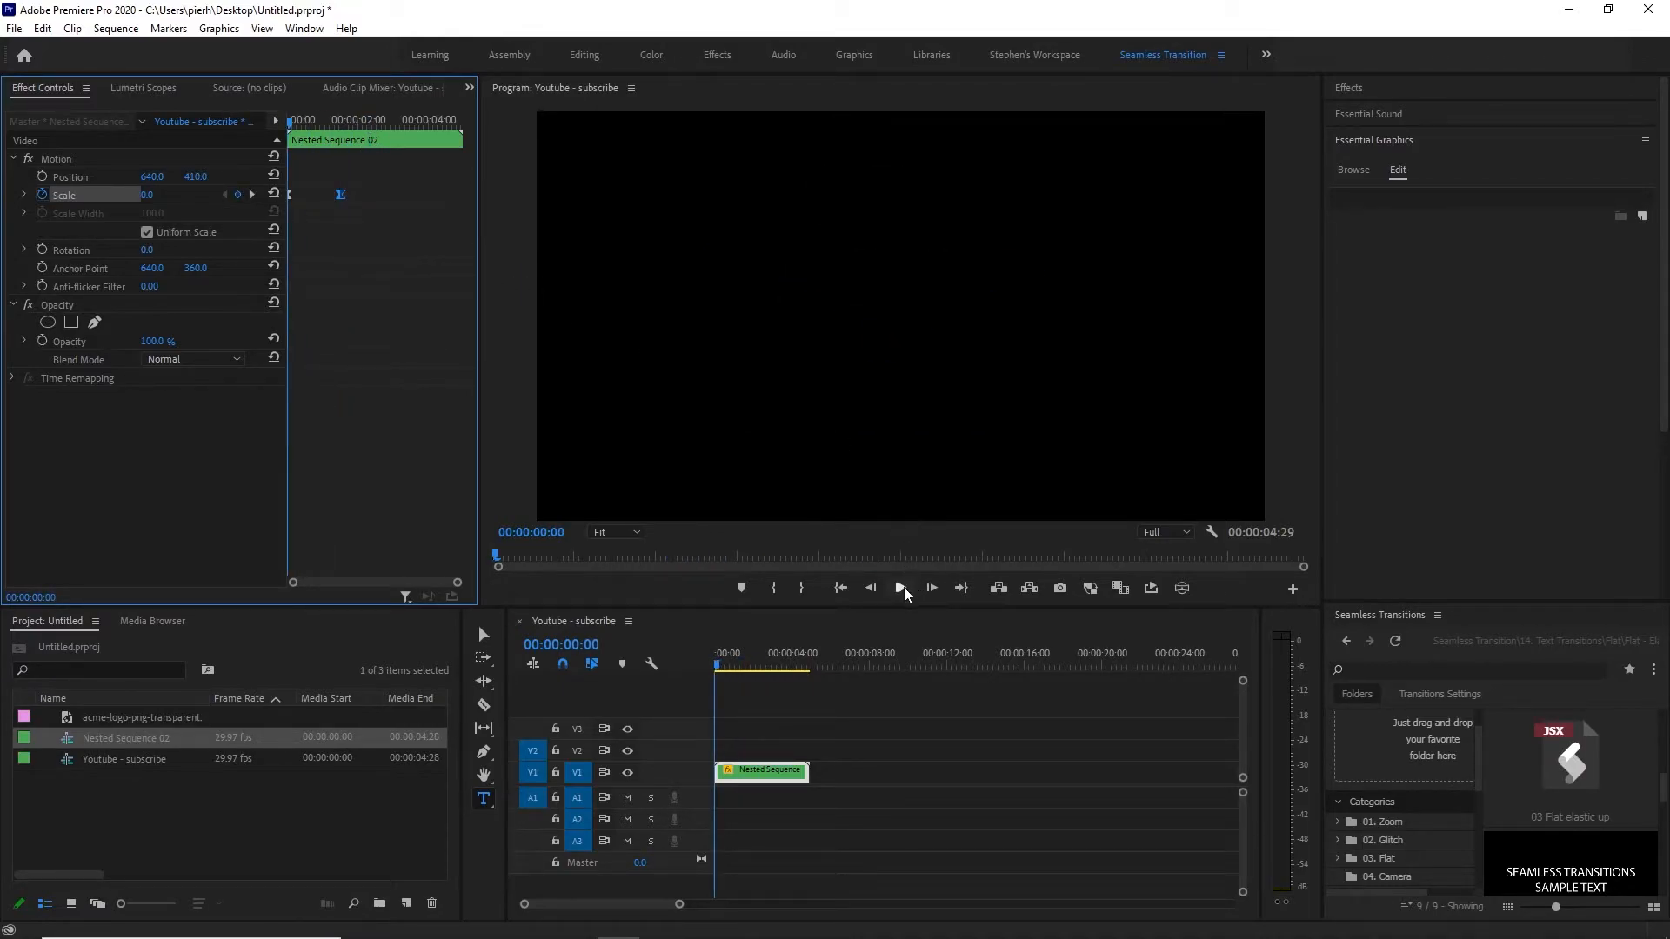
# - Preview the nested clip repositioned to Position Y 410, lower in the frame
pyautogui.click(900, 586)
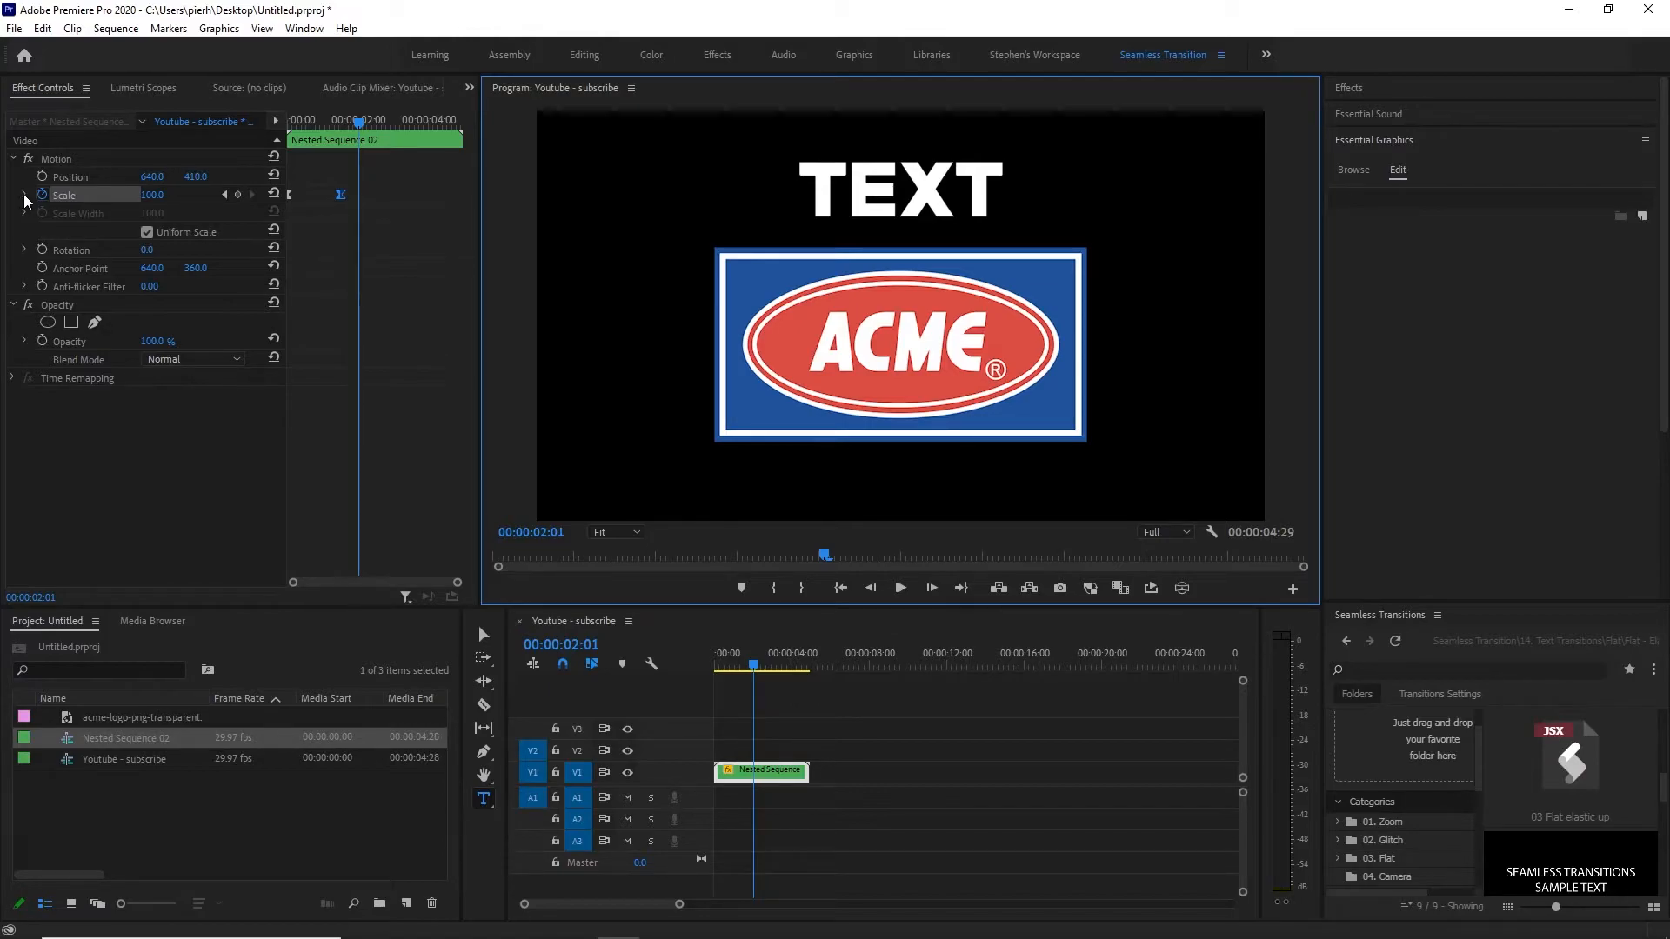
# - Reveal the Scale velocity graph, steepen its Bezier handles for a fast burst and gentle settle, and preview
pyautogui.click(25, 193)
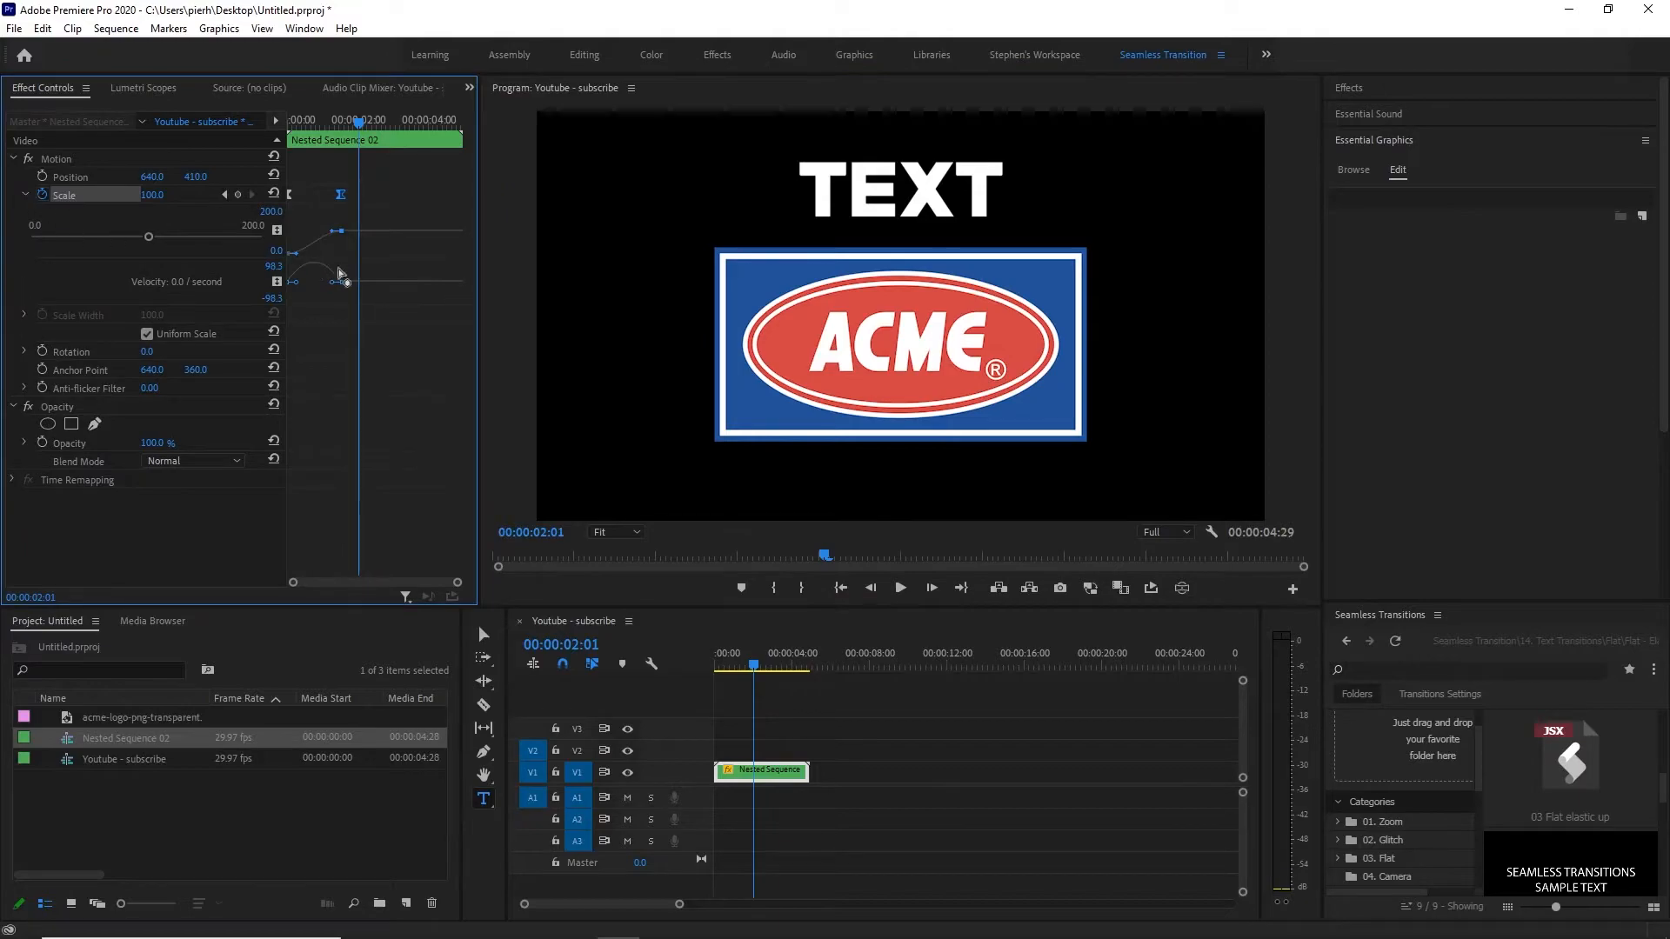
pyautogui.moveTo(336, 280)
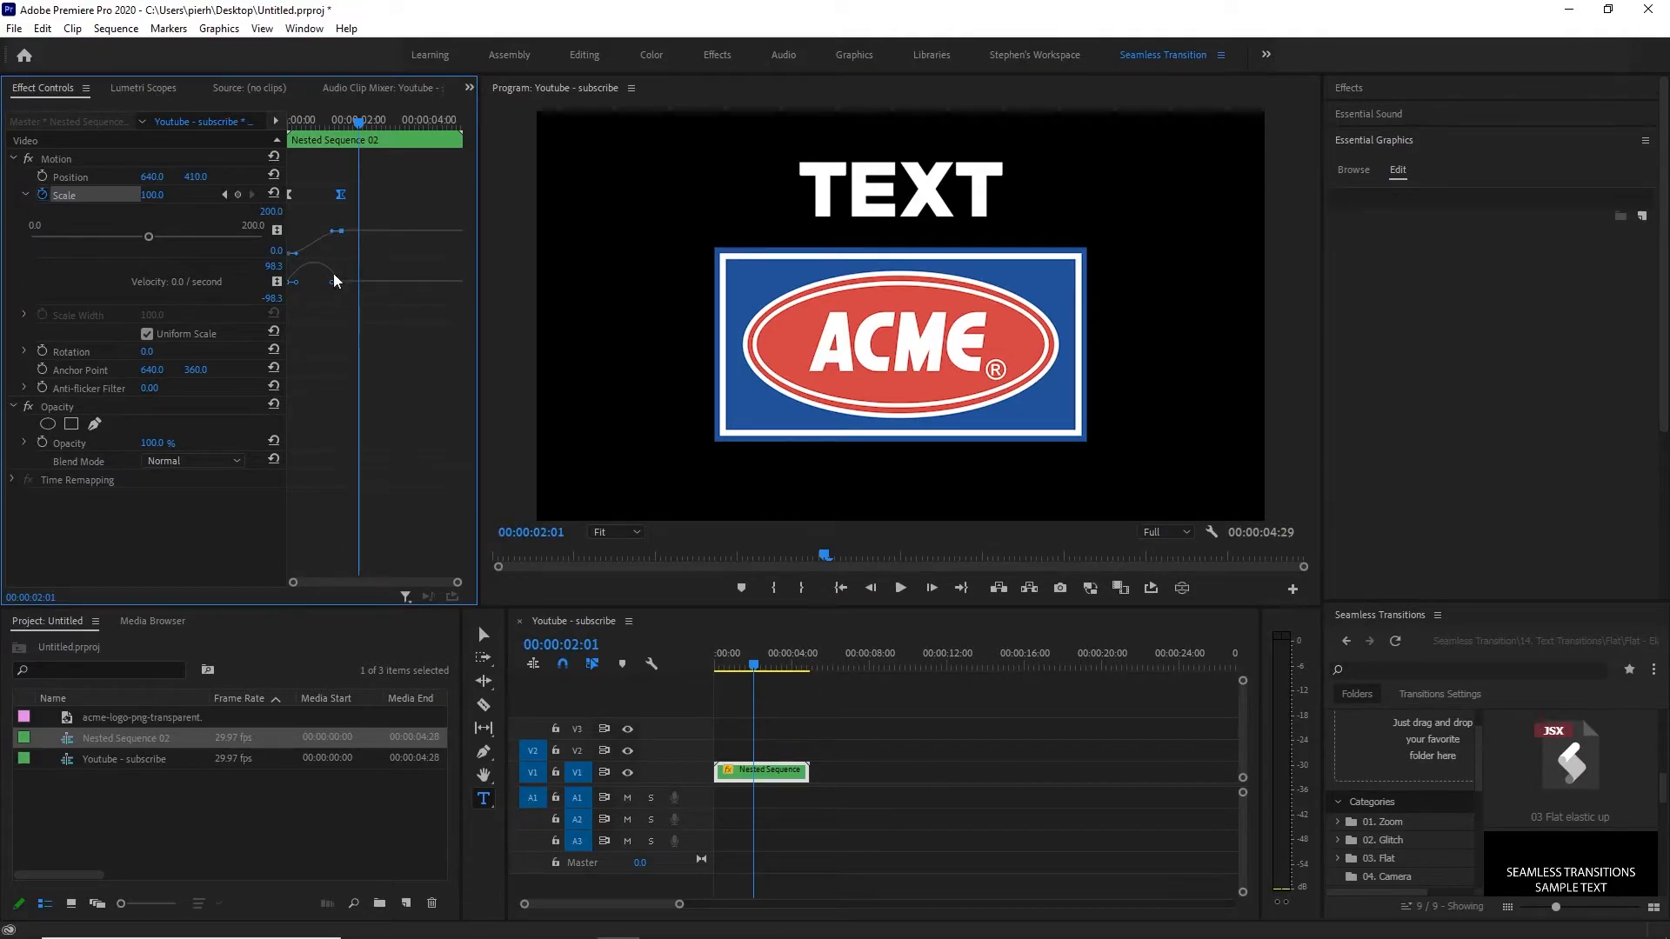
pyautogui.moveTo(334, 290)
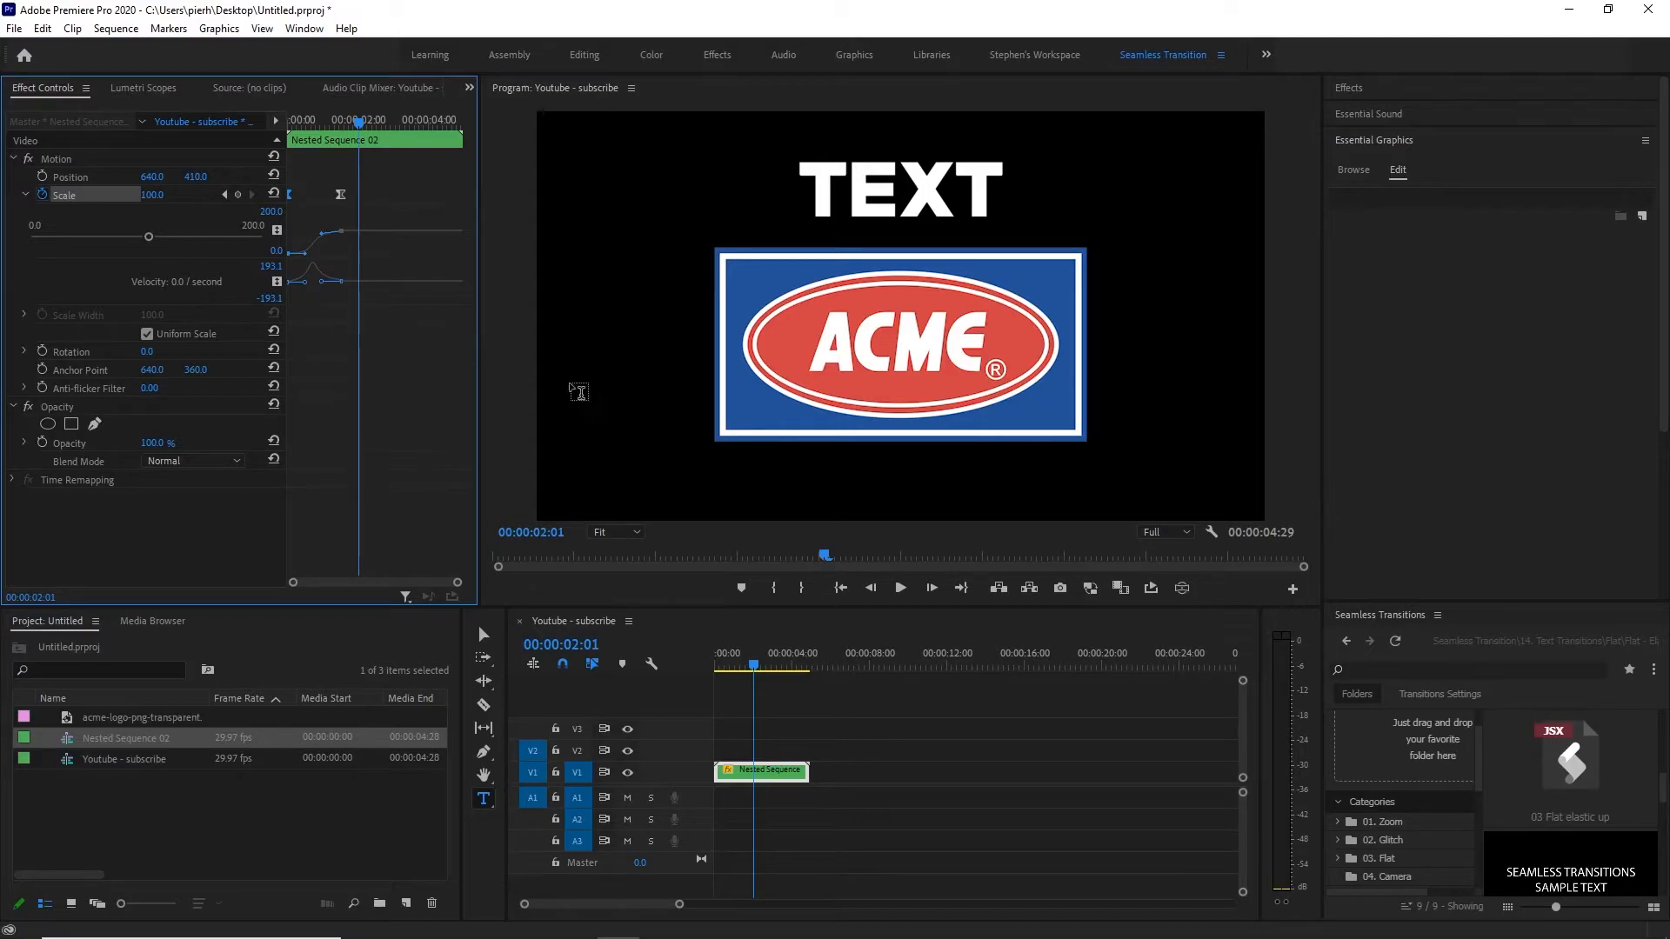
pyautogui.moveTo(842, 586)
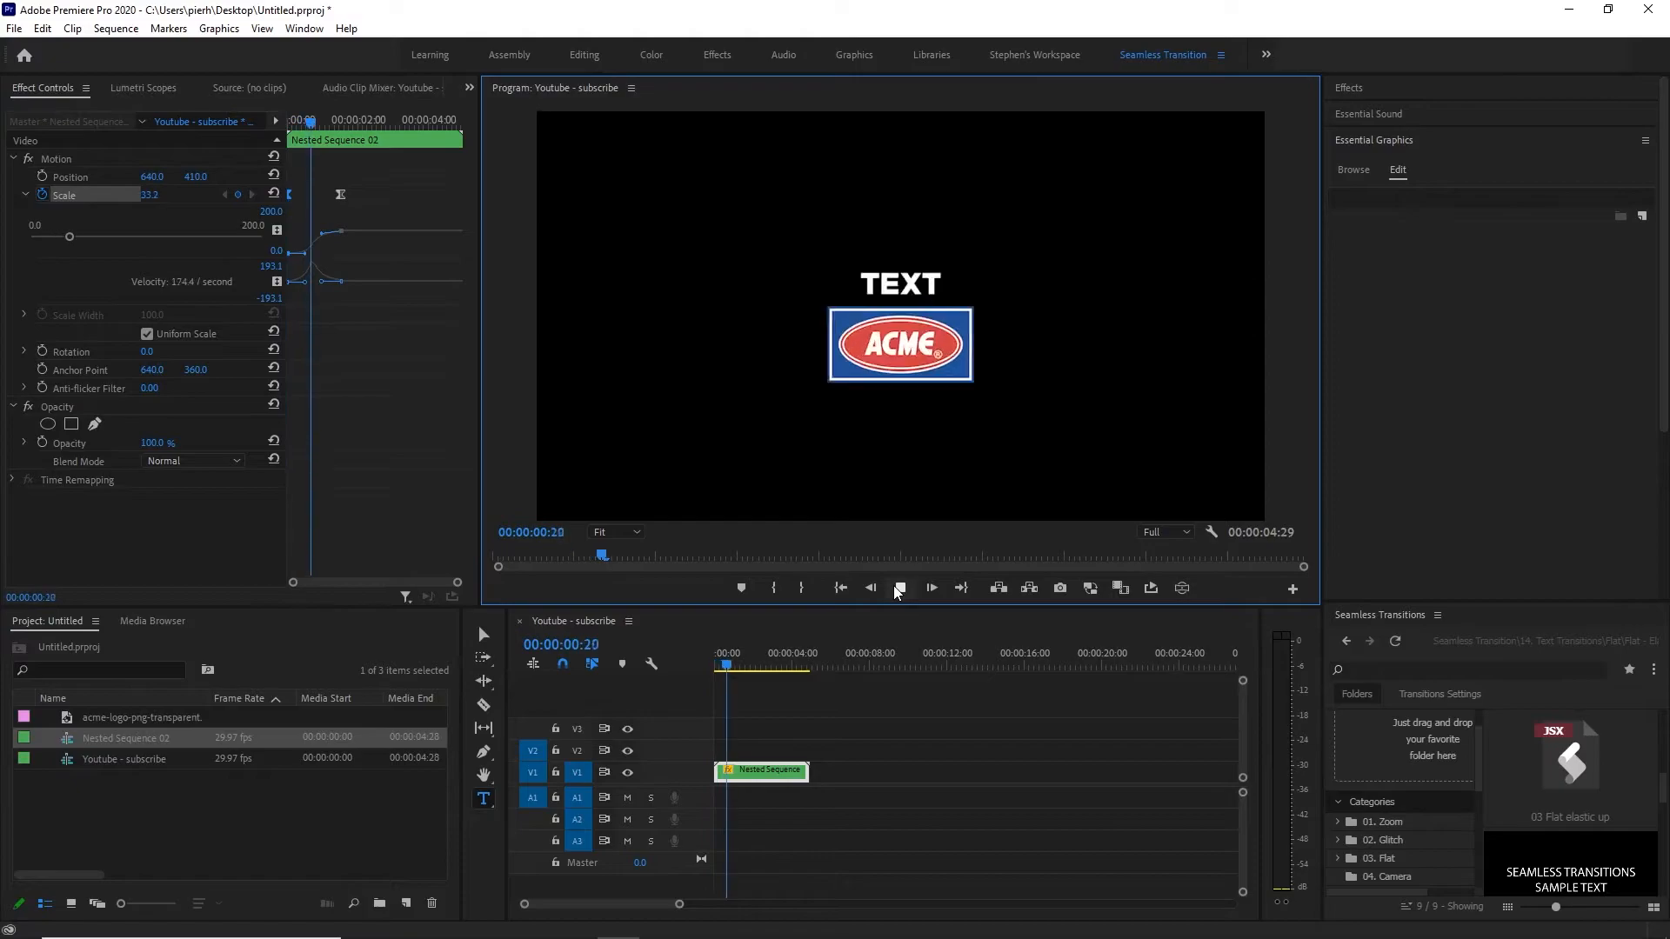
pyautogui.click(899, 586)
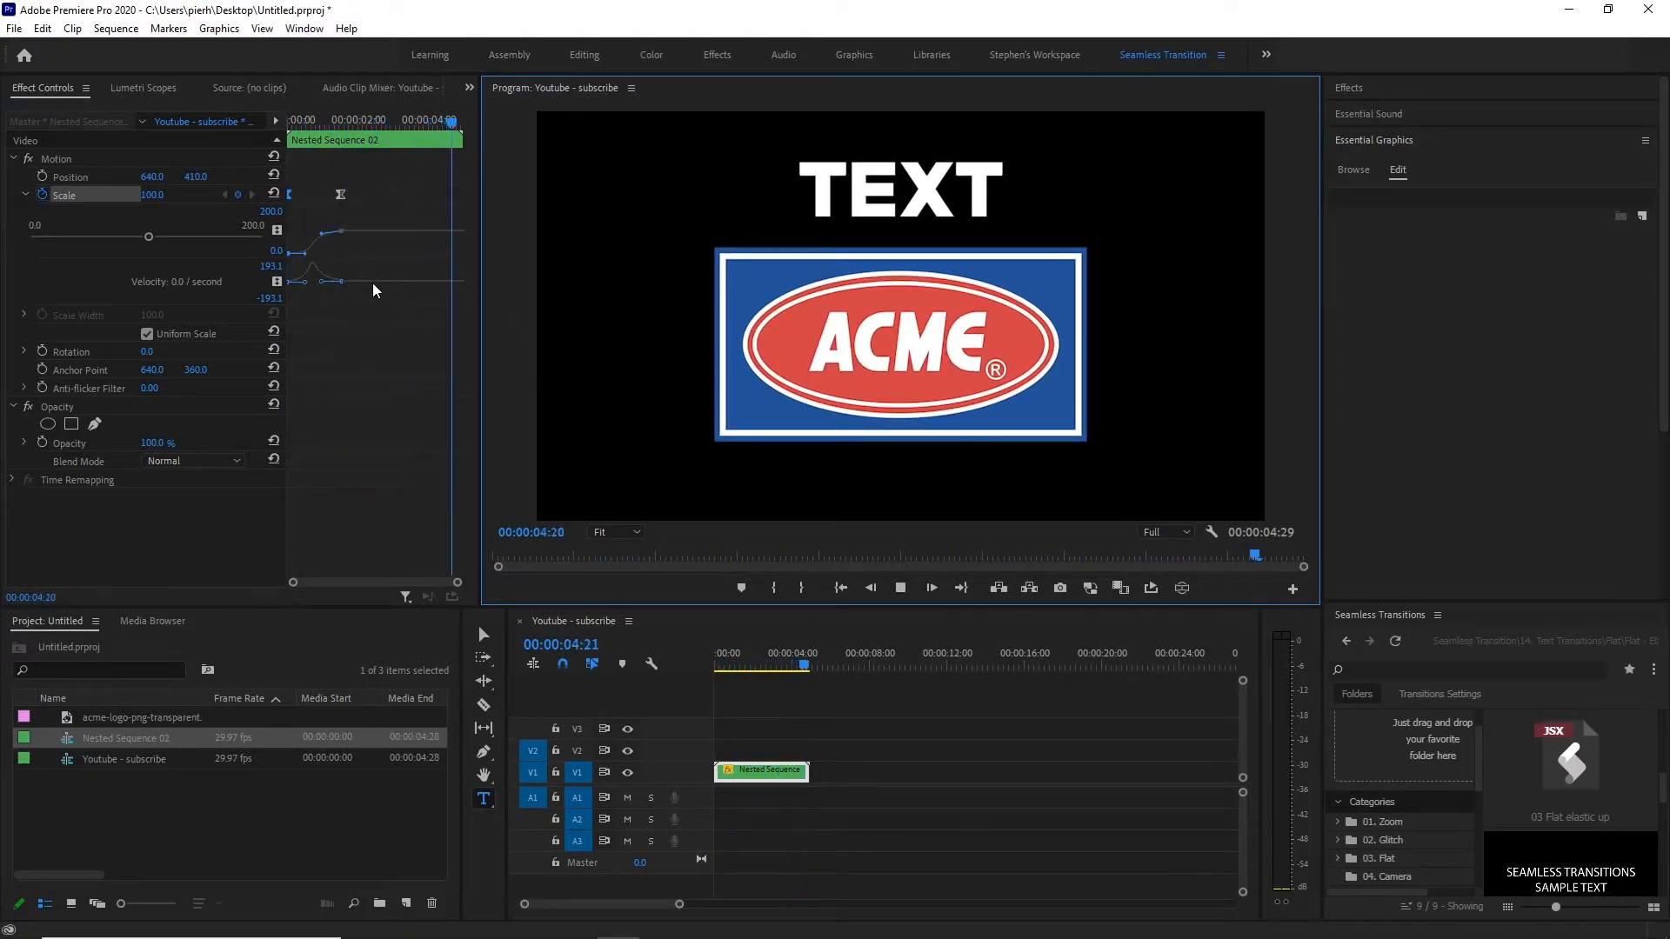
pyautogui.click(772, 652)
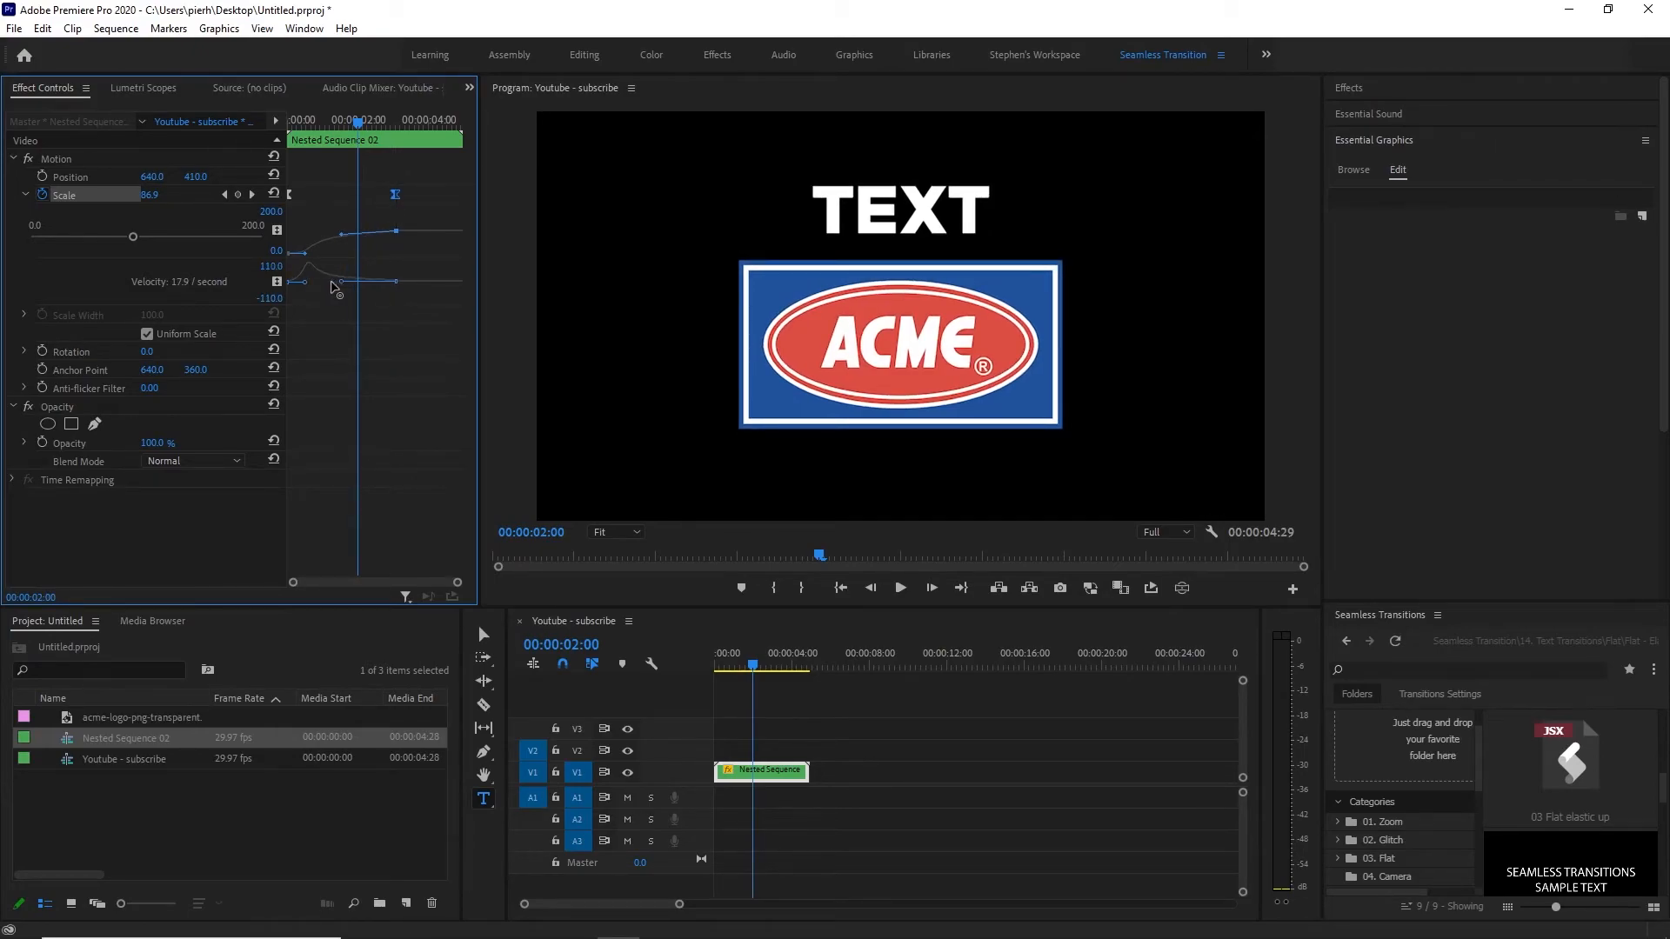
pyautogui.moveTo(294, 285); pyautogui.dragTo(297, 285)
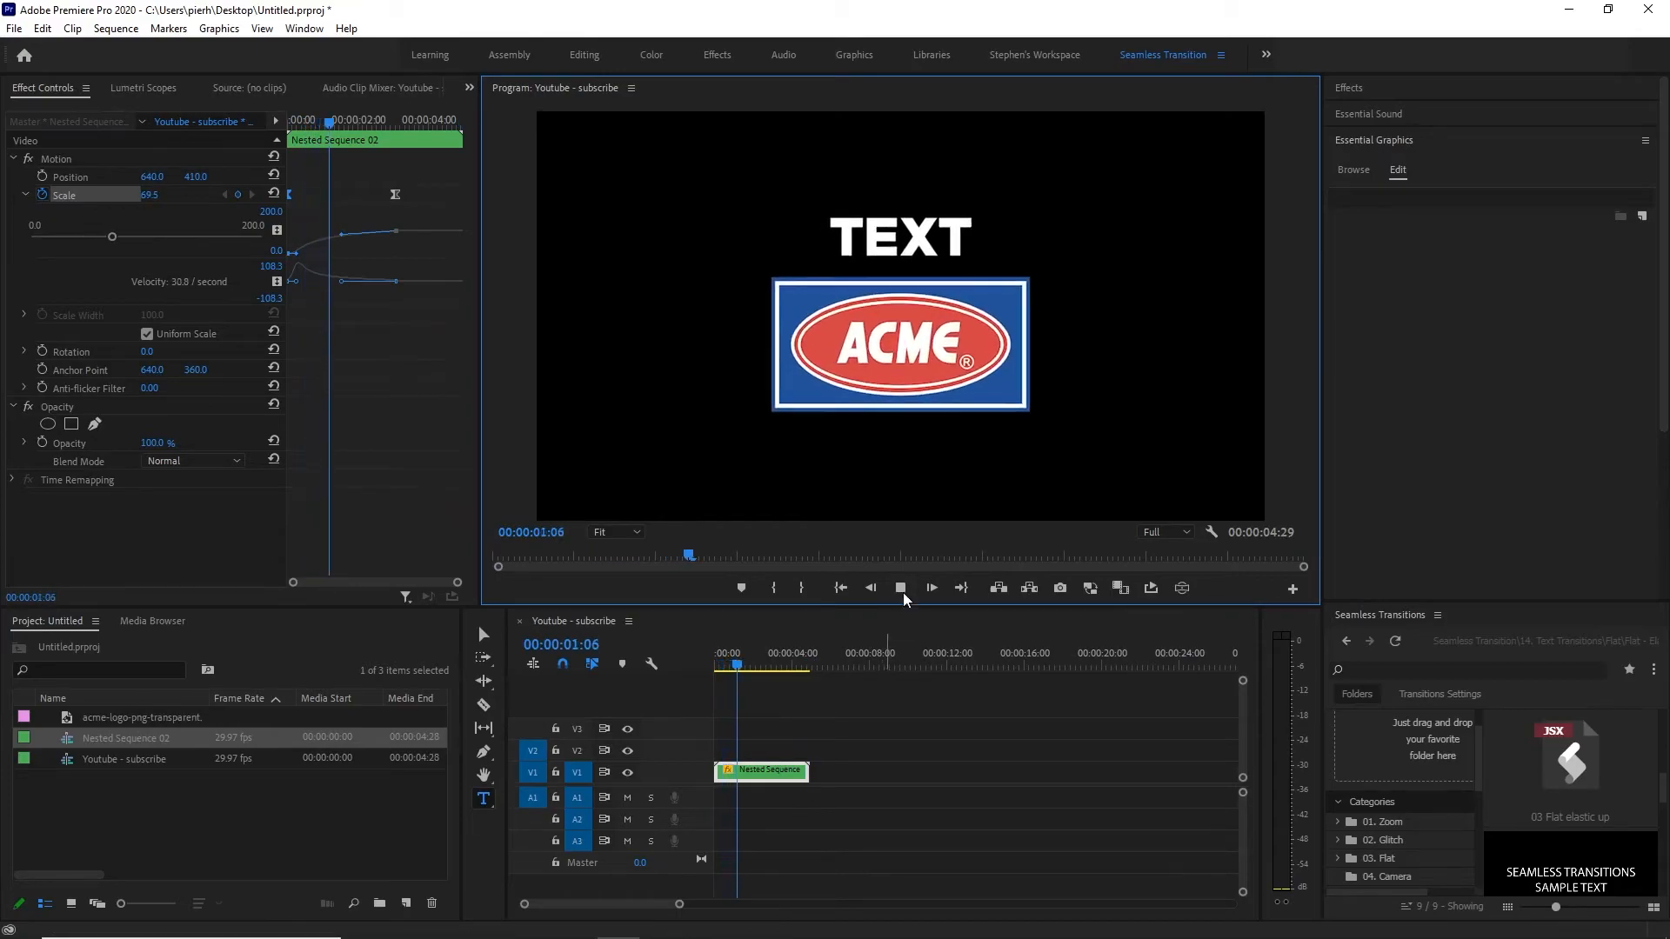
pyautogui.click(929, 587)
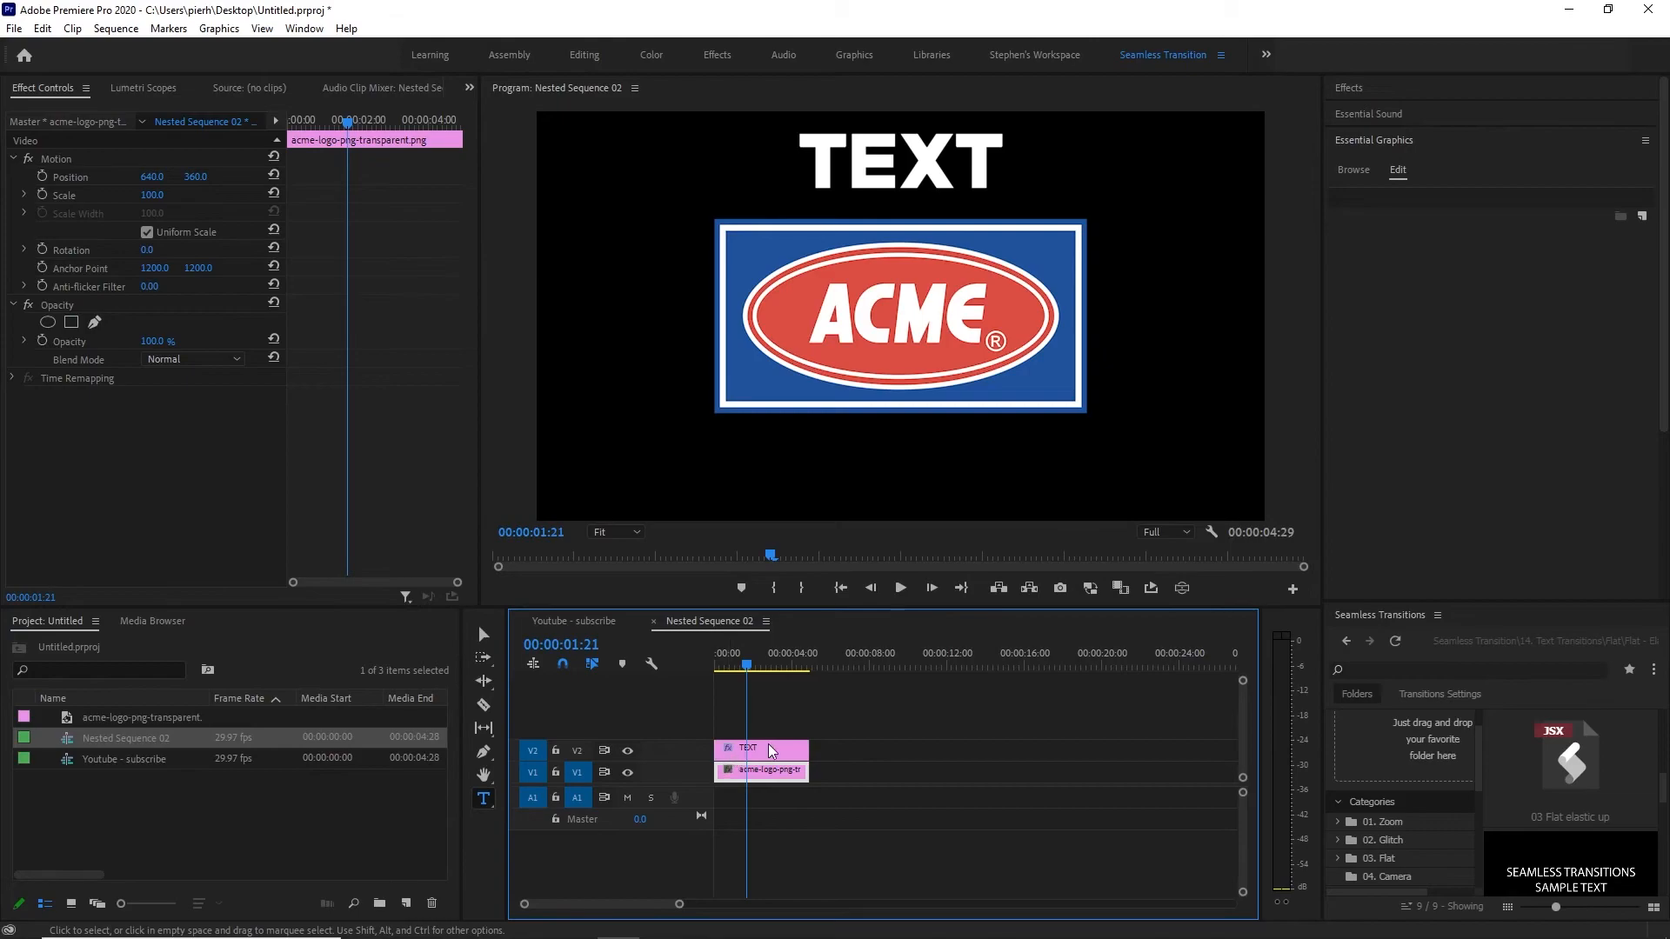
# - Inspect the TEXT title and logo clips inside the opened Nested Sequence 02
pyautogui.click(749, 747)
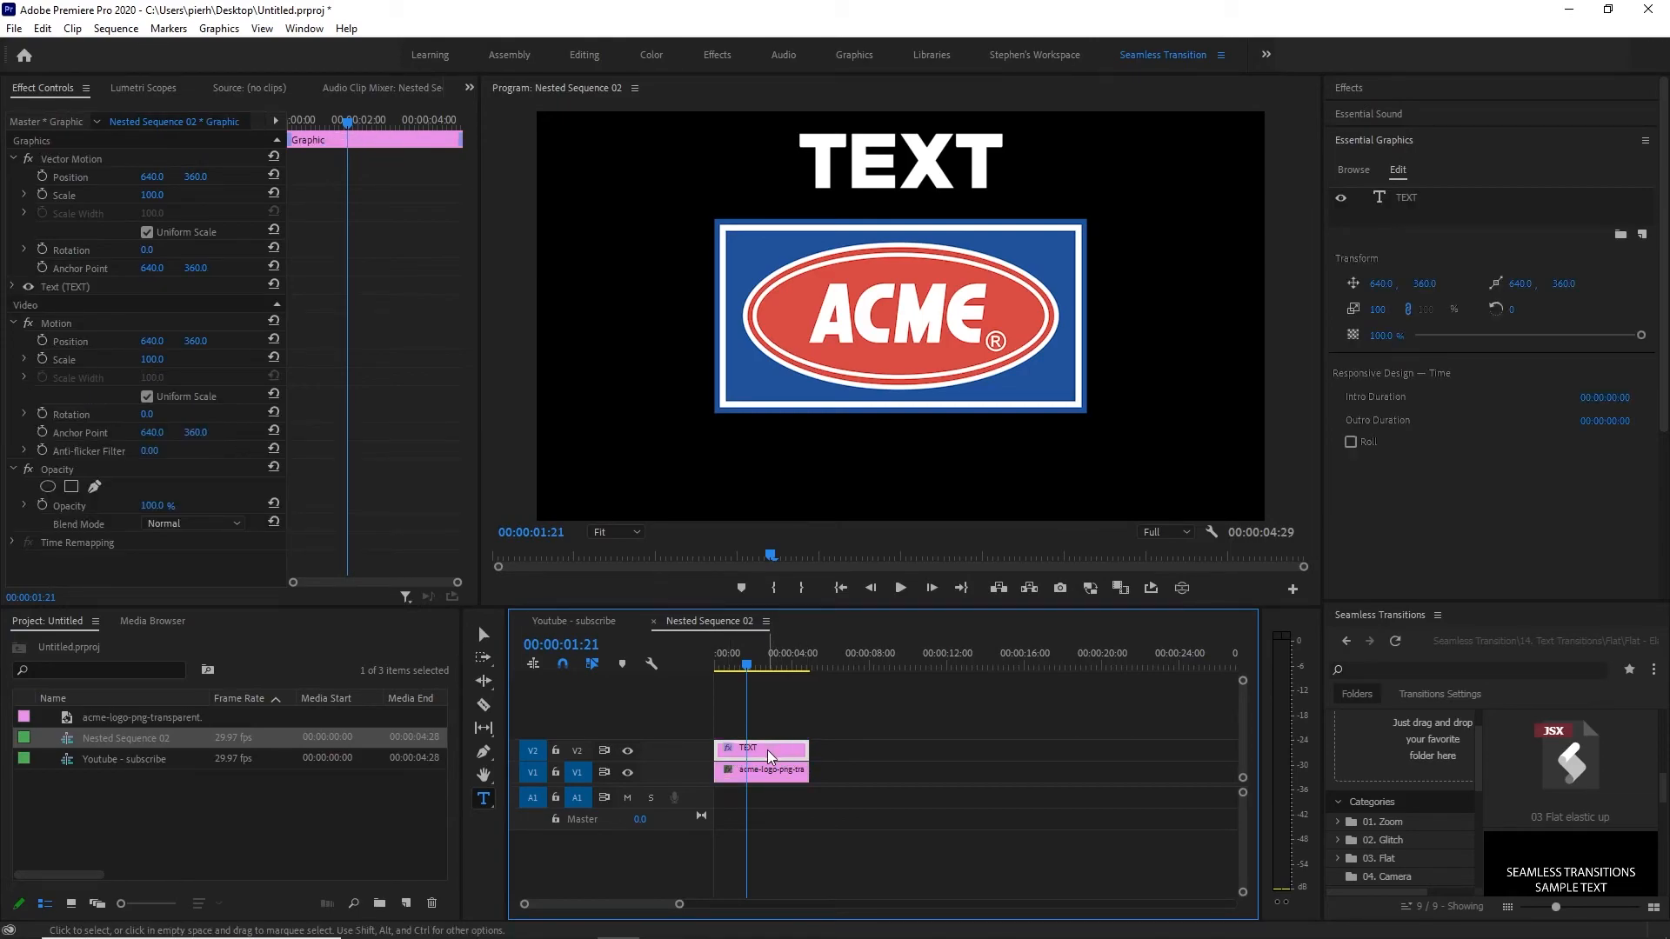
pyautogui.click(761, 770)
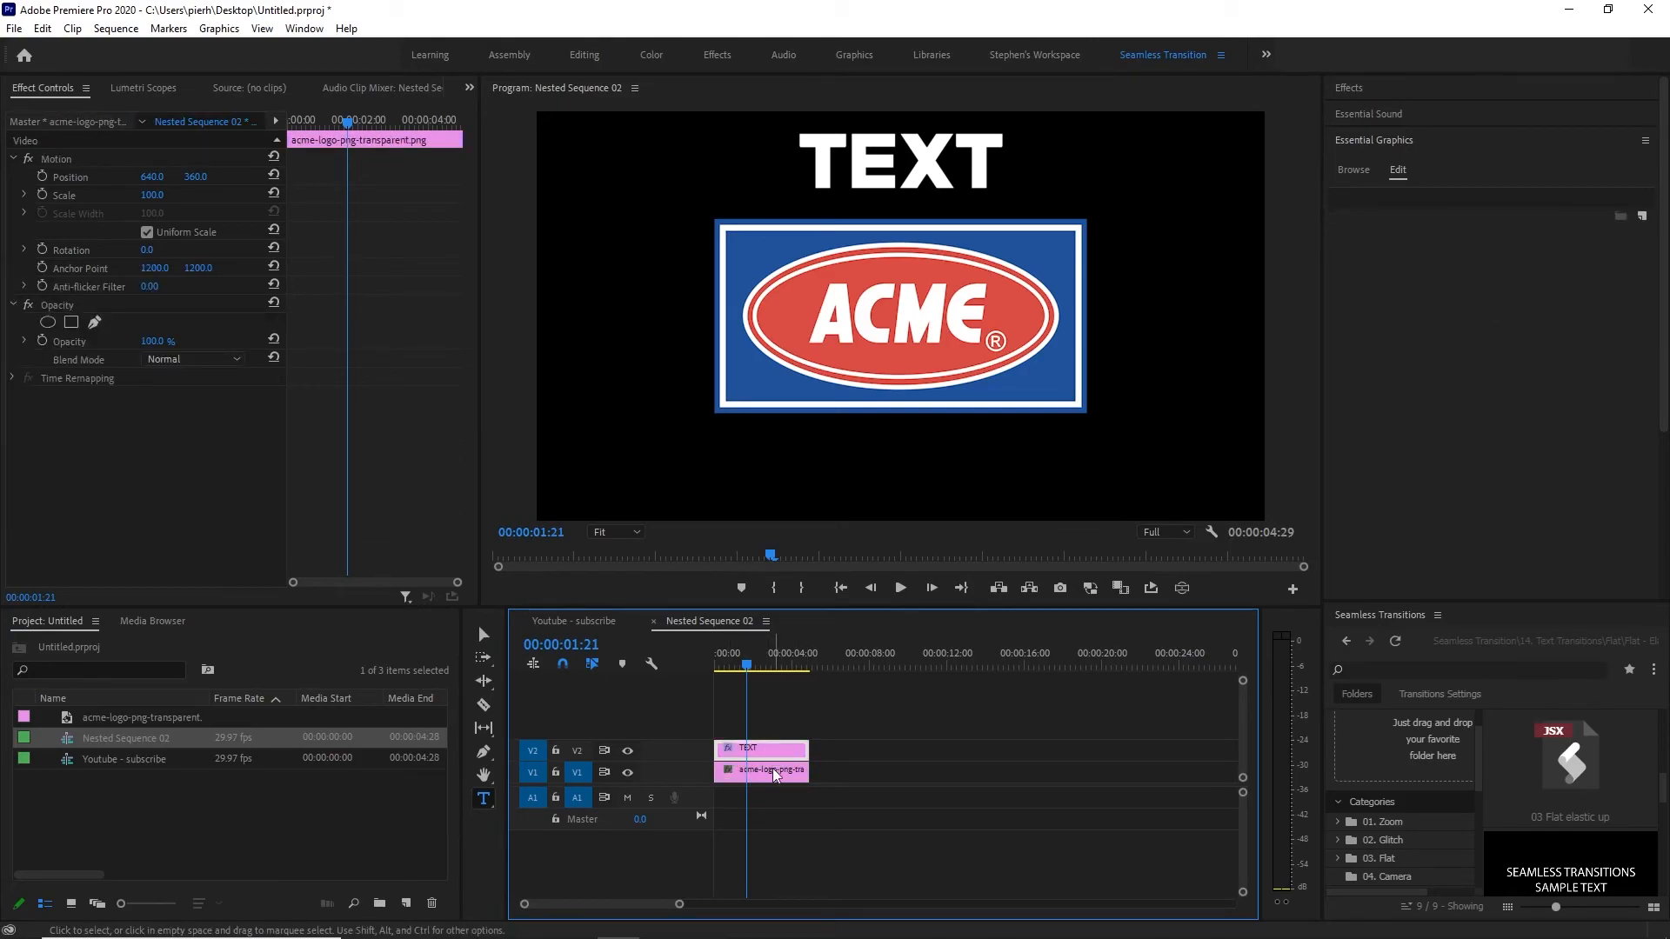